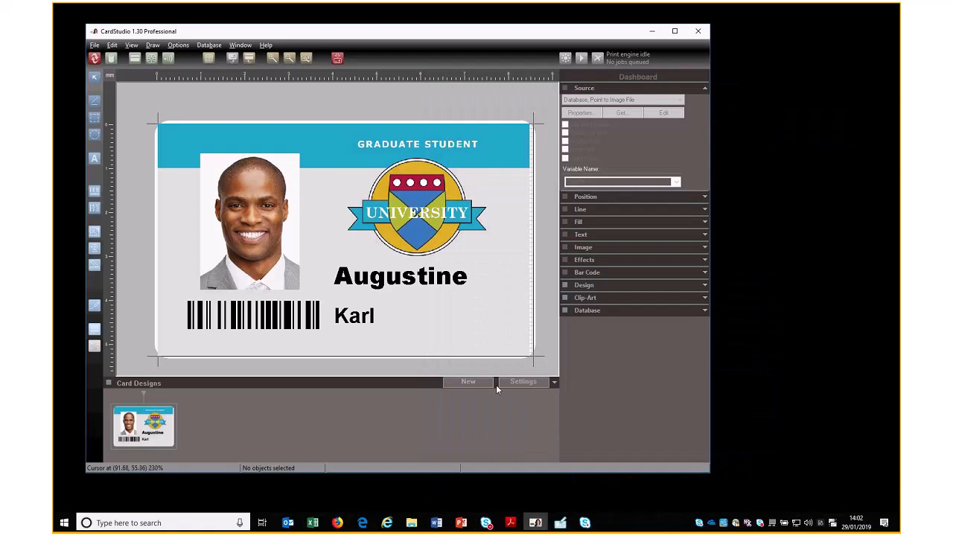
mouse_move(469, 408)
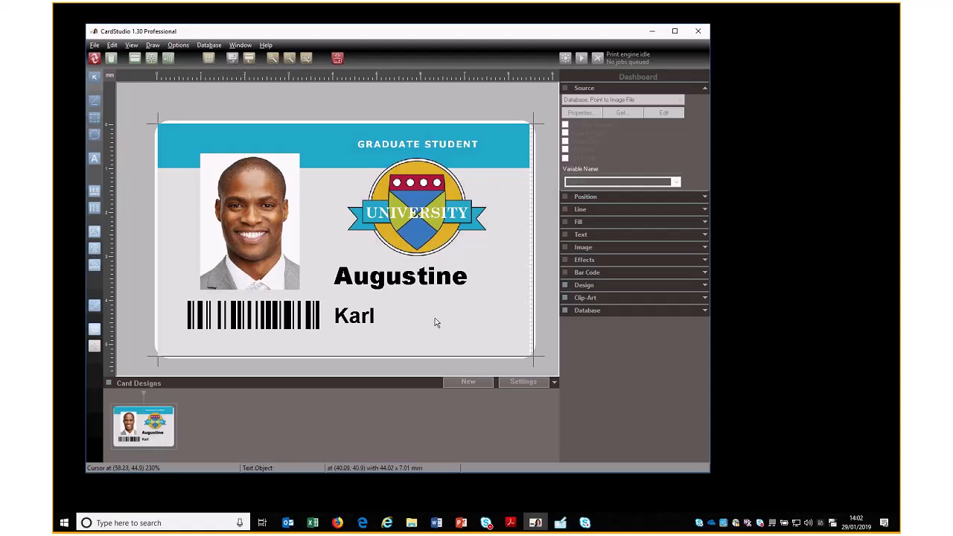
mouse_move(474, 329)
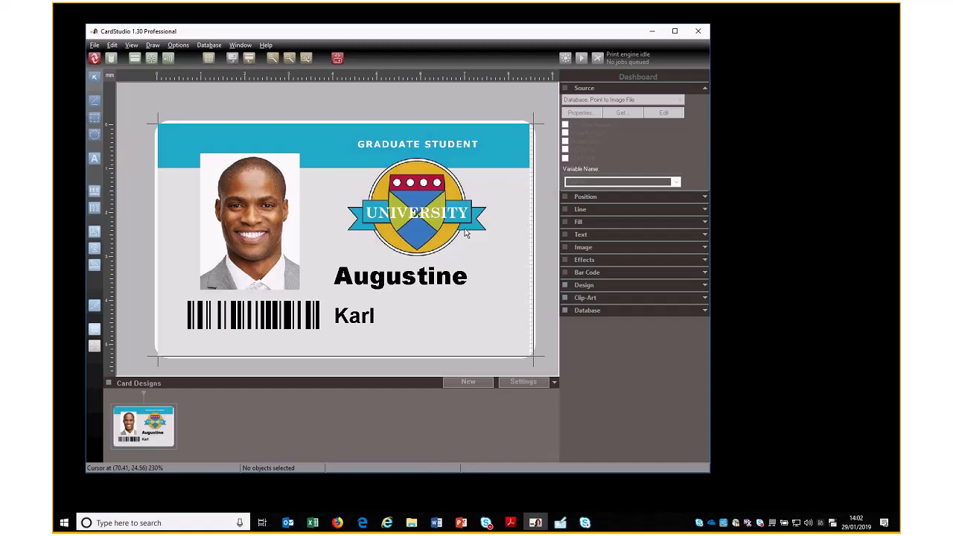
mouse_move(468, 244)
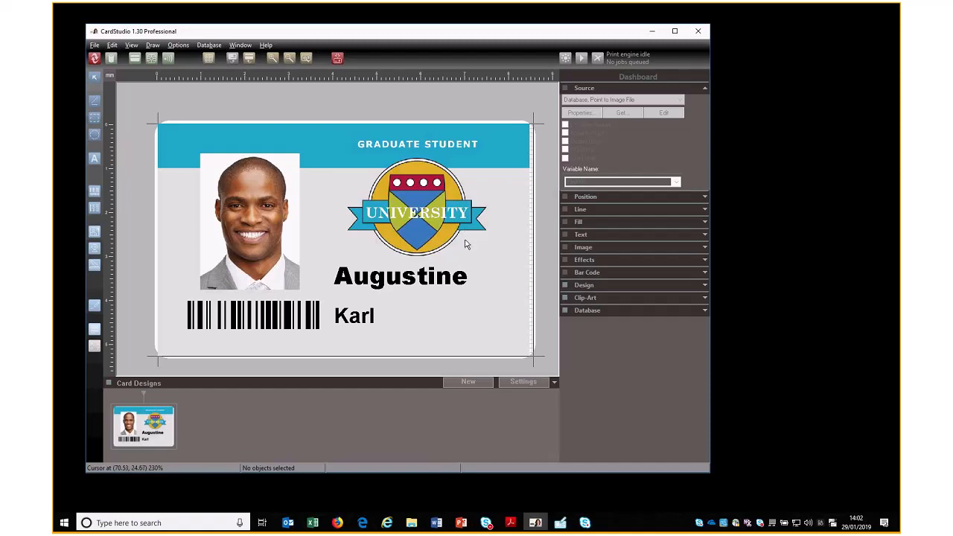
mouse_move(473, 152)
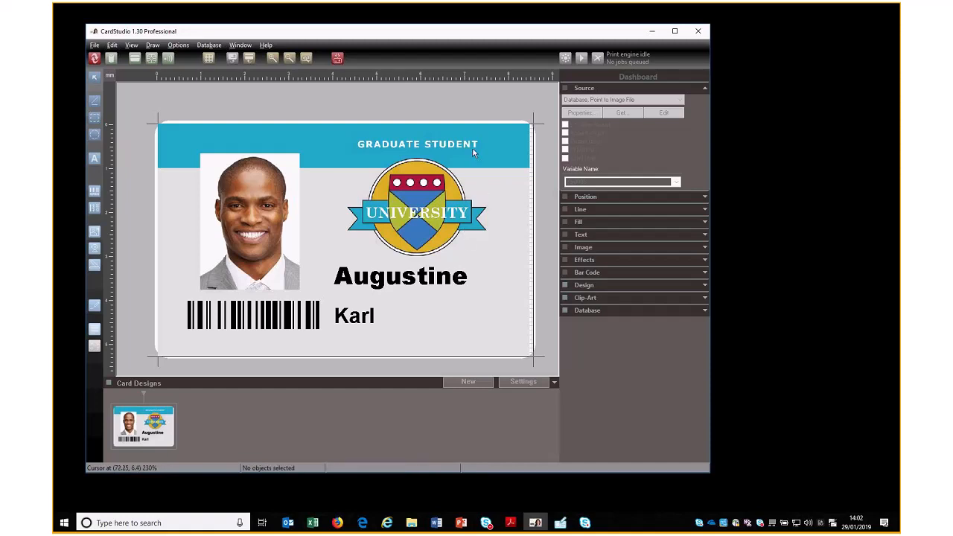
Check the data sources of the Augustine name field and the photo element on the card.
left_click(400, 276)
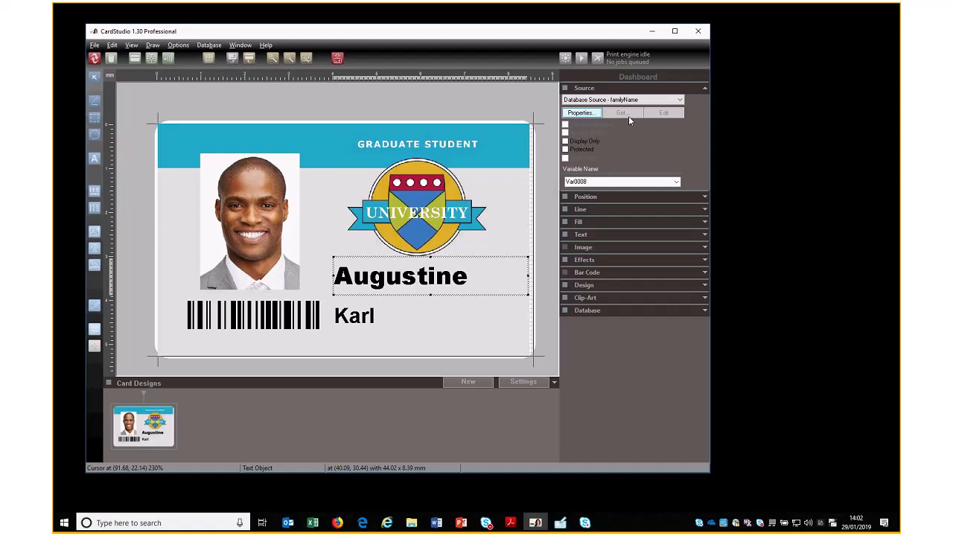
mouse_move(386, 263)
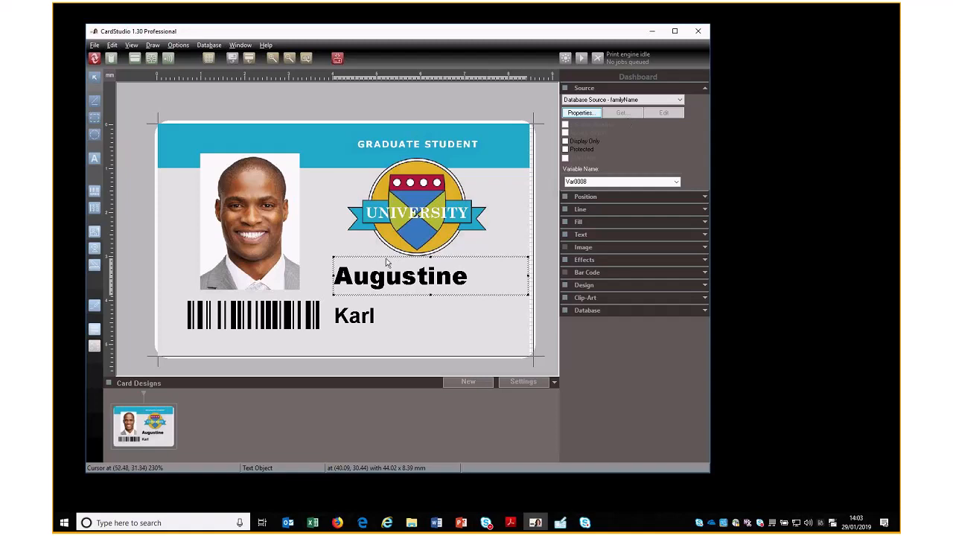
mouse_move(408, 289)
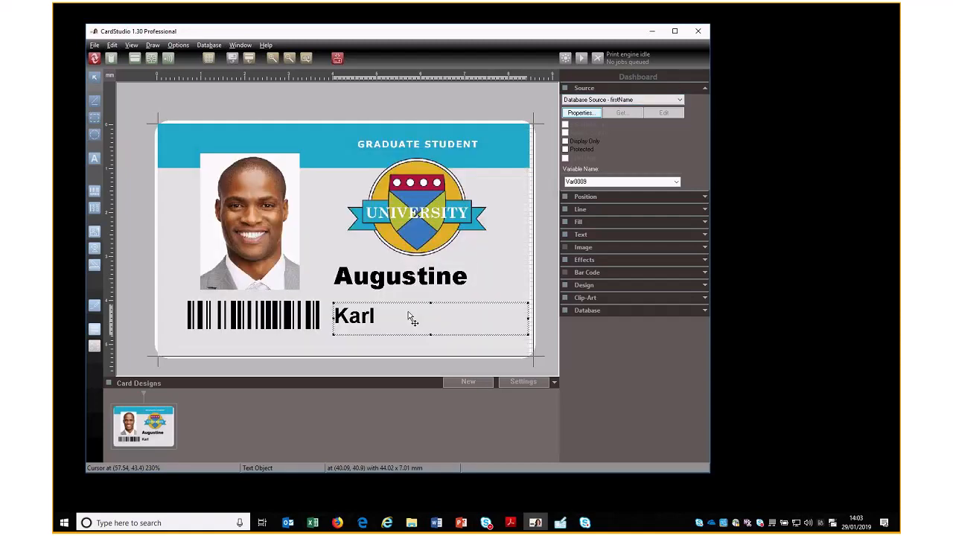
left_click(253, 316)
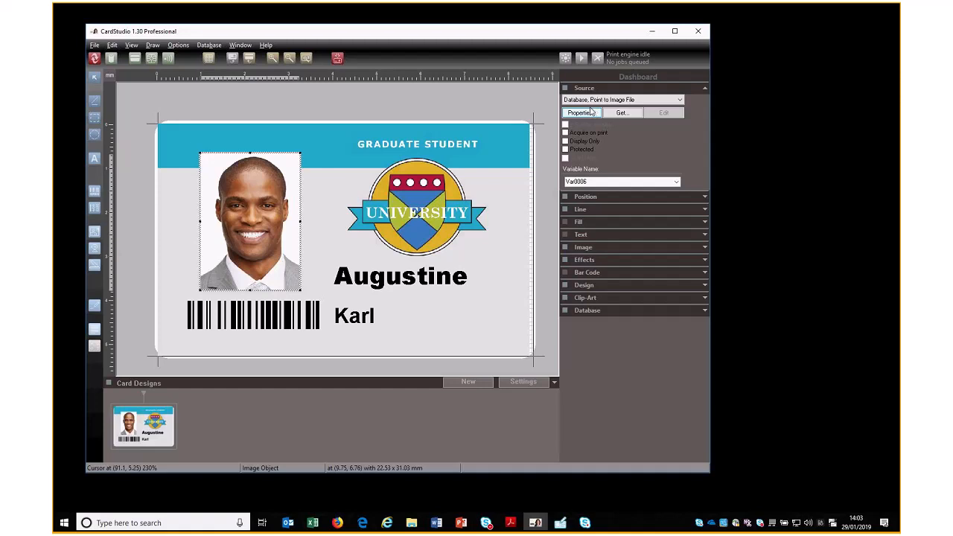
left_click(444, 145)
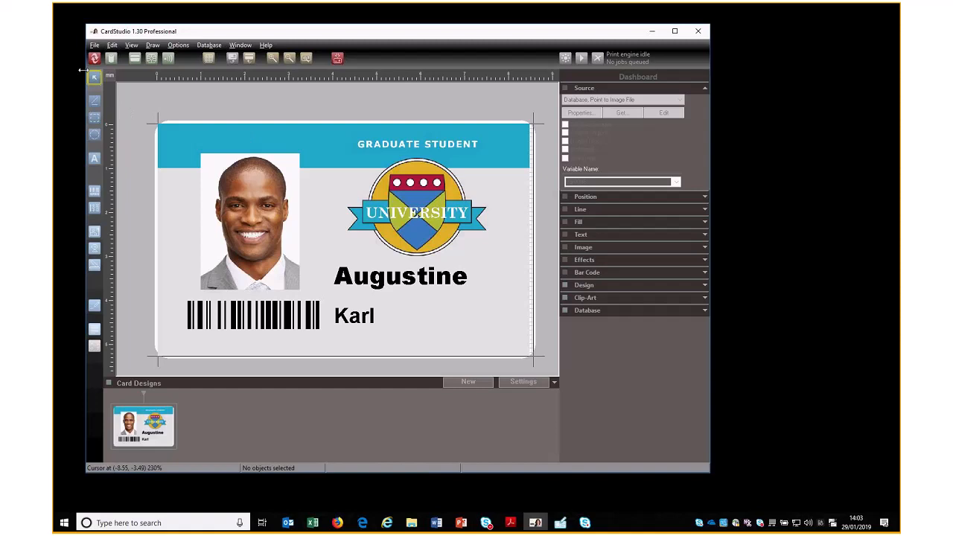
mouse_move(96, 58)
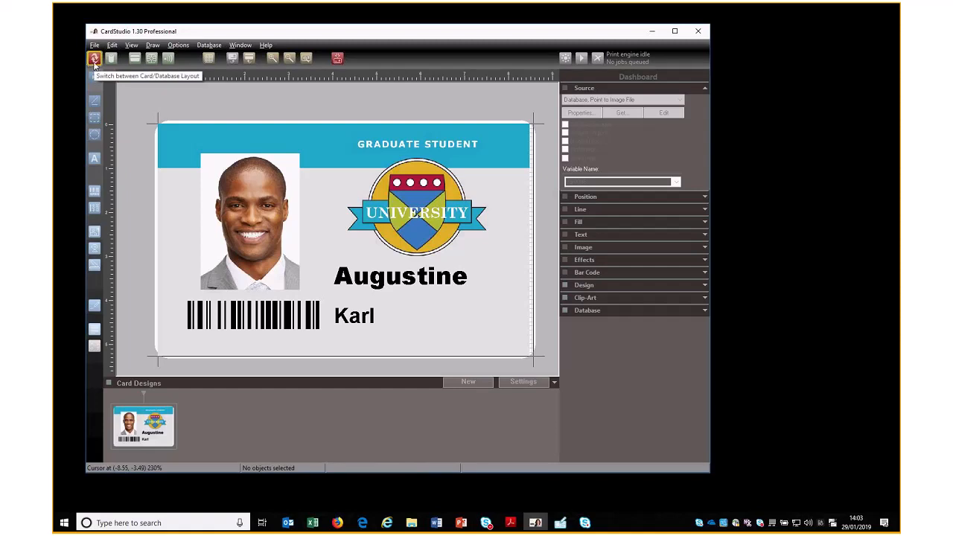
left_click(95, 58)
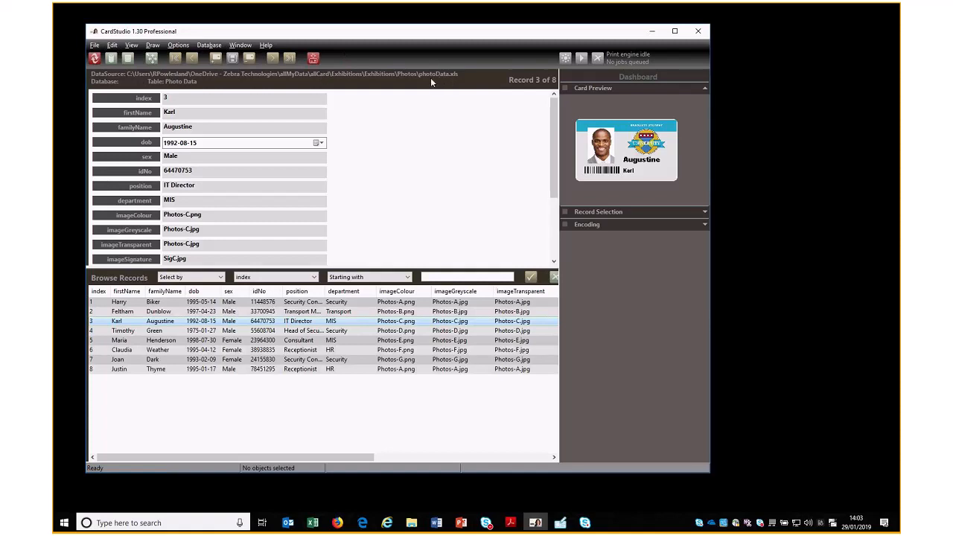
mouse_move(388, 226)
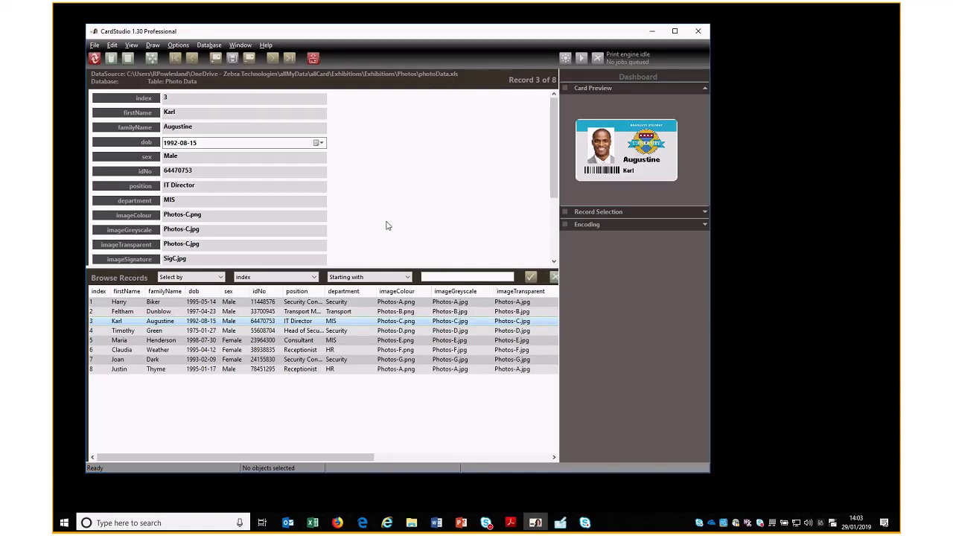
mouse_move(379, 322)
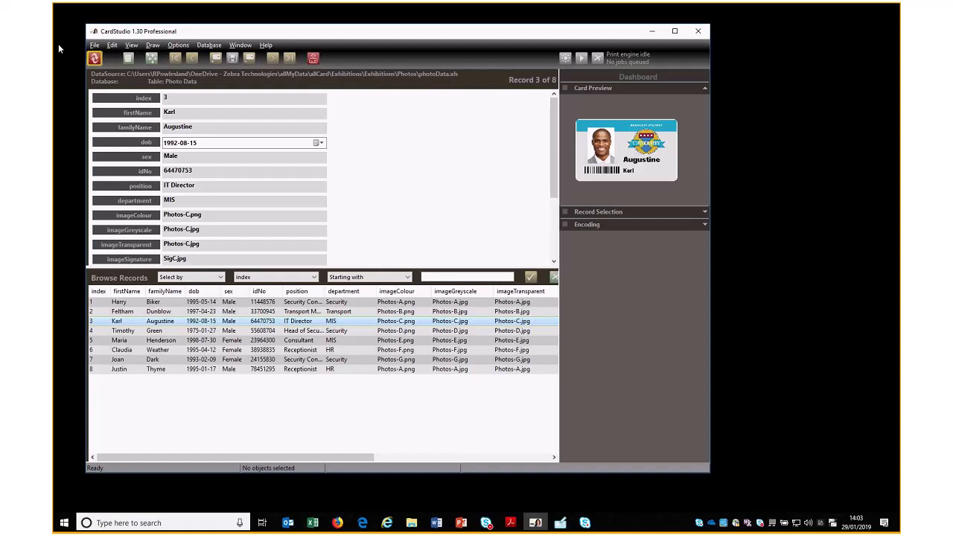
left_click(96, 44)
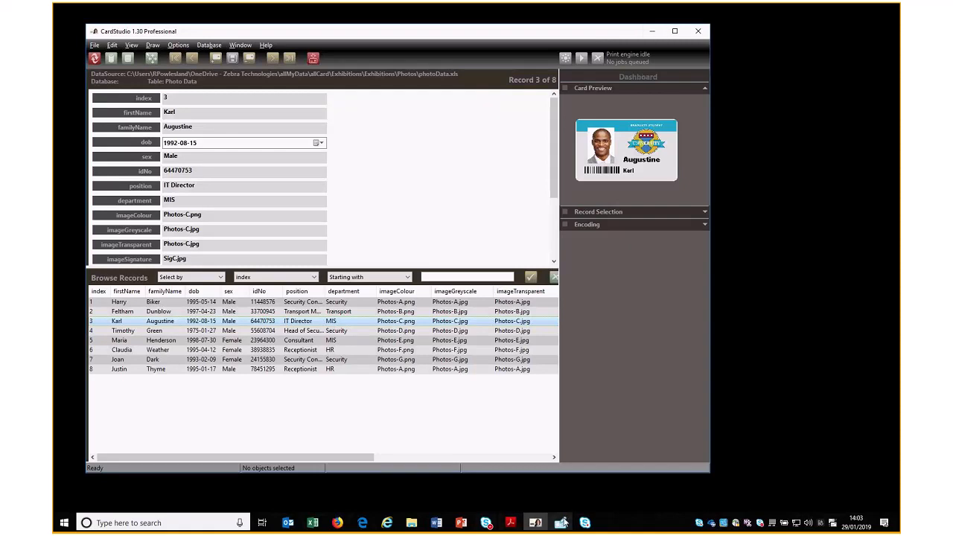
Bring up DesignStudio and start importing a CardStudio 1.0 design.
left_click(561, 521)
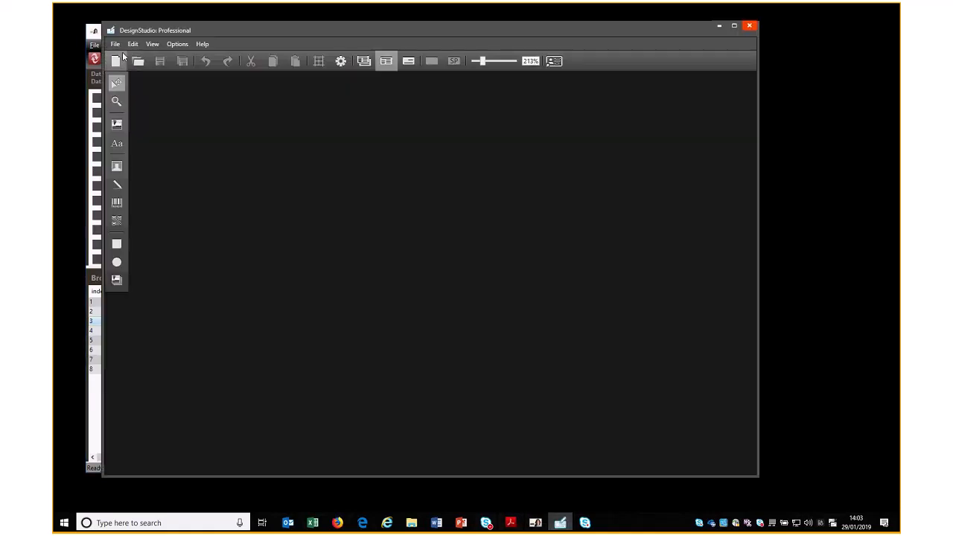
left_click(116, 45)
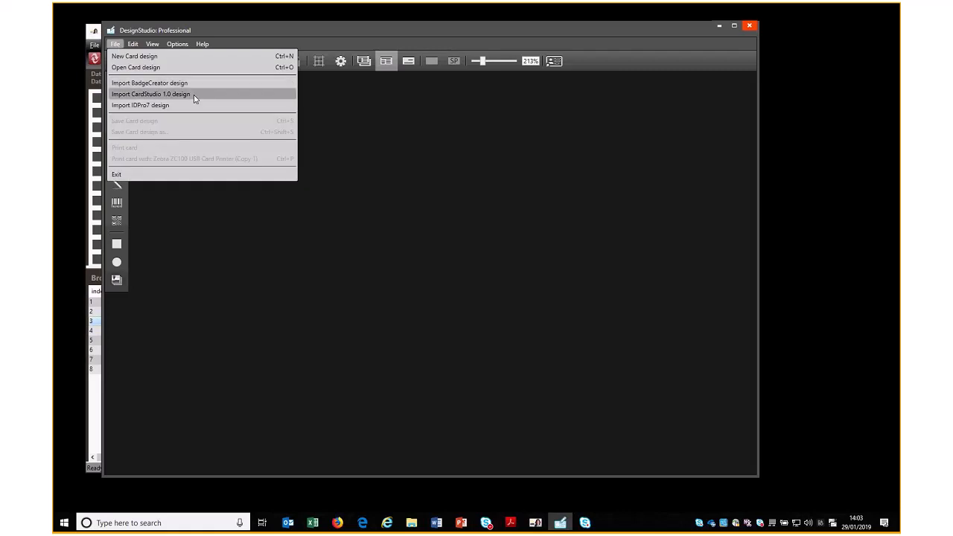
left_click(151, 94)
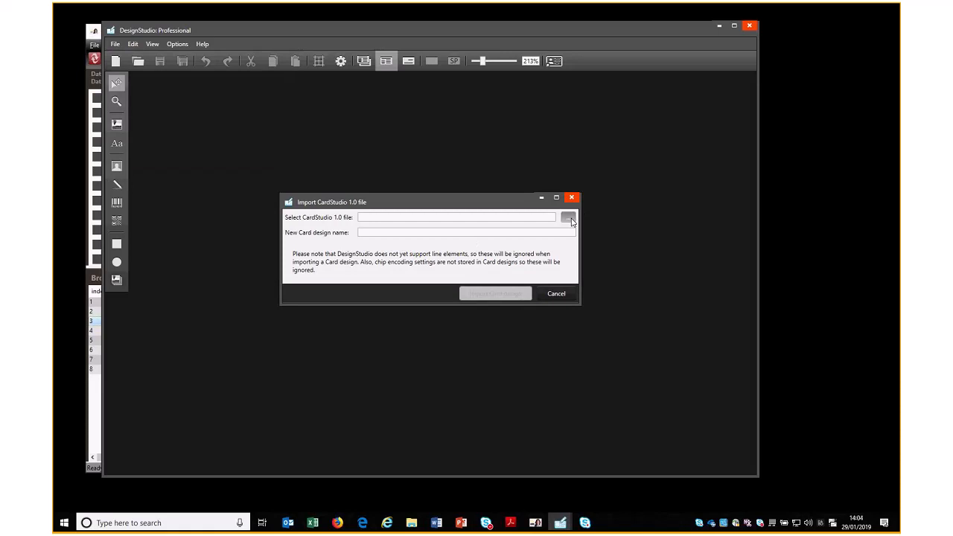
Browse and choose newStudent.car as the CardStudio file to import.
left_click(570, 218)
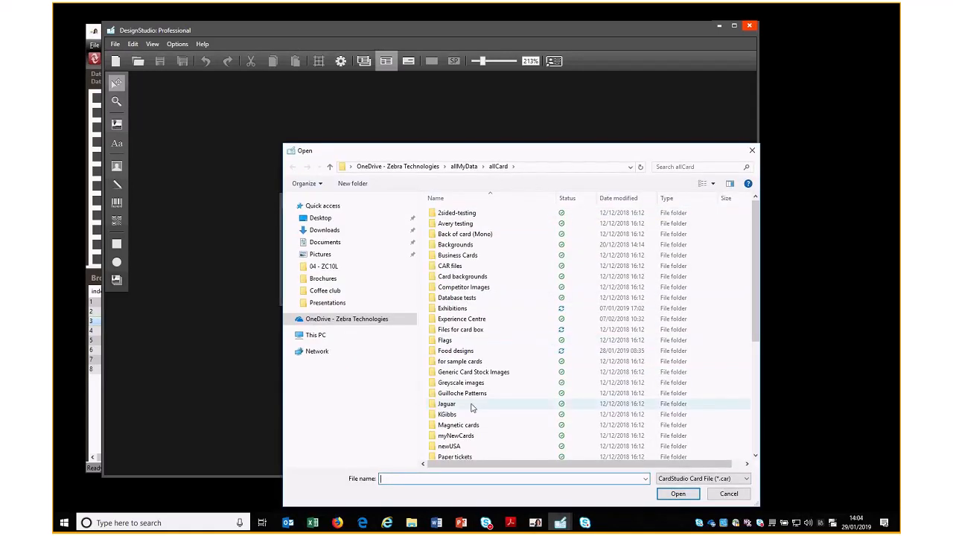
scroll("down", 3)
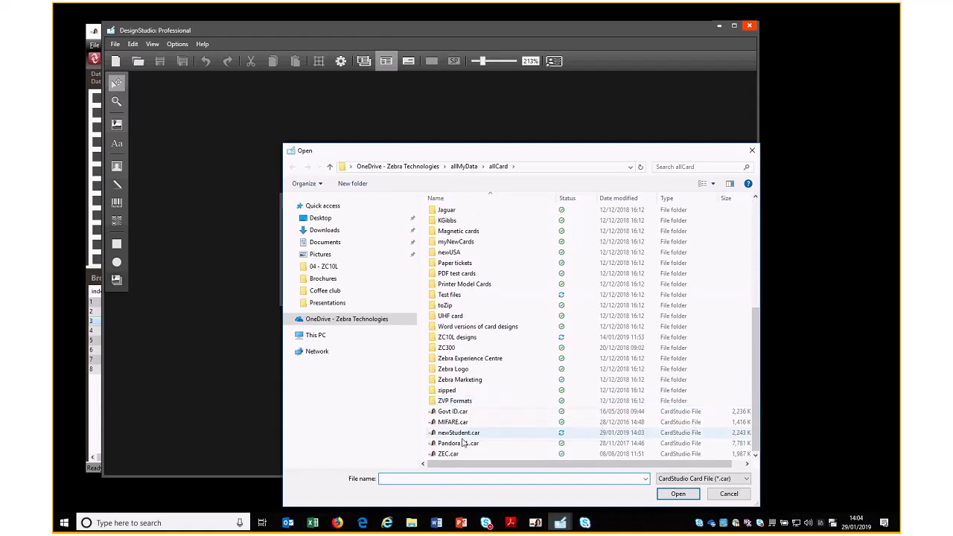
left_click(676, 494)
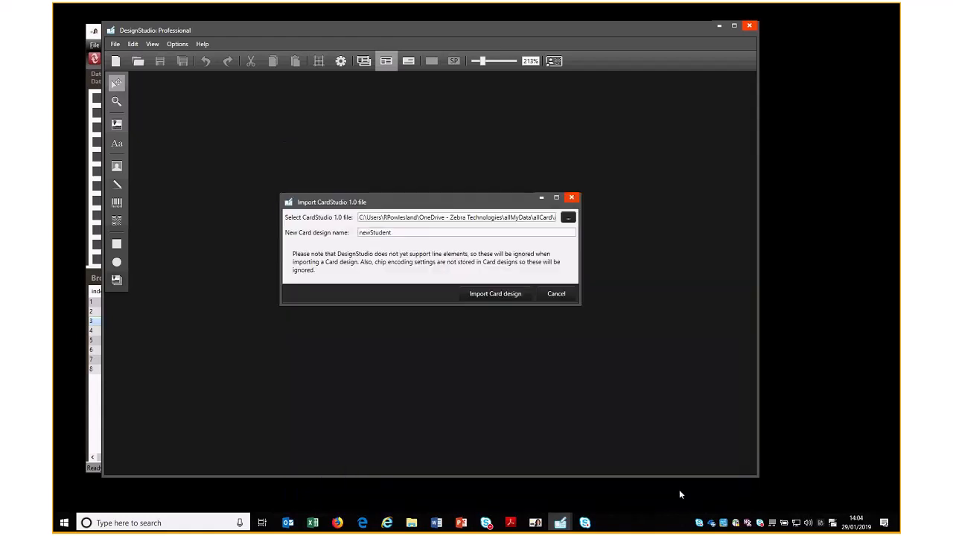
mouse_move(499, 244)
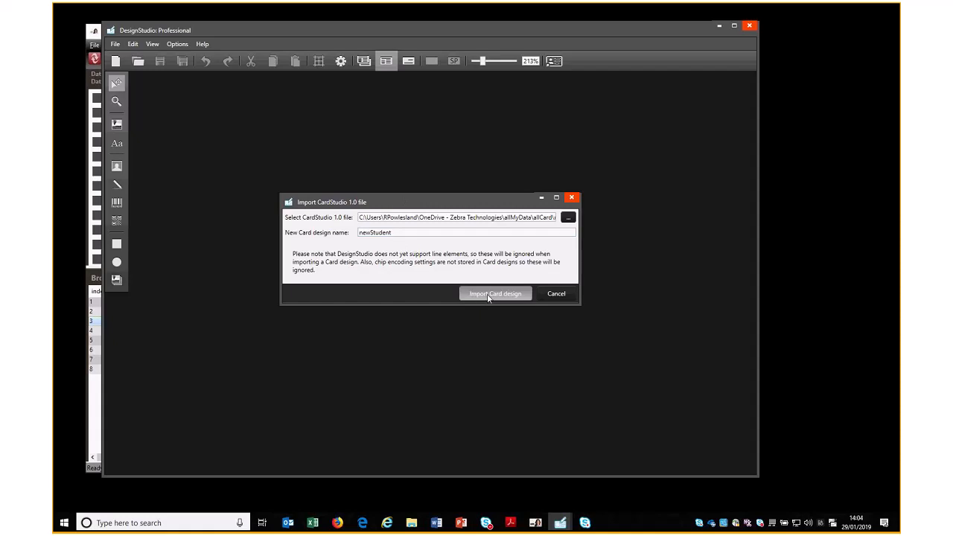
Import the newStudent card design and show the photo element's position settings.
left_click(495, 294)
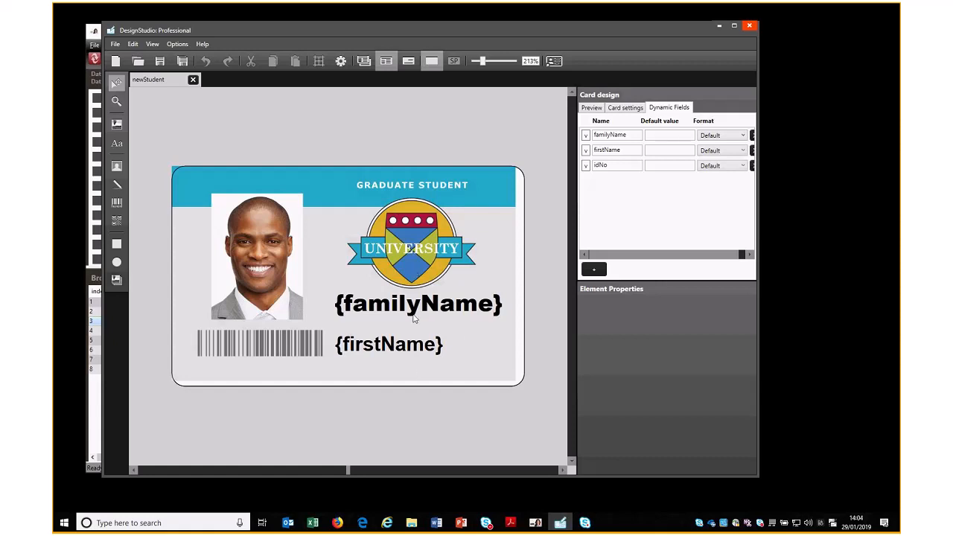
mouse_move(418, 340)
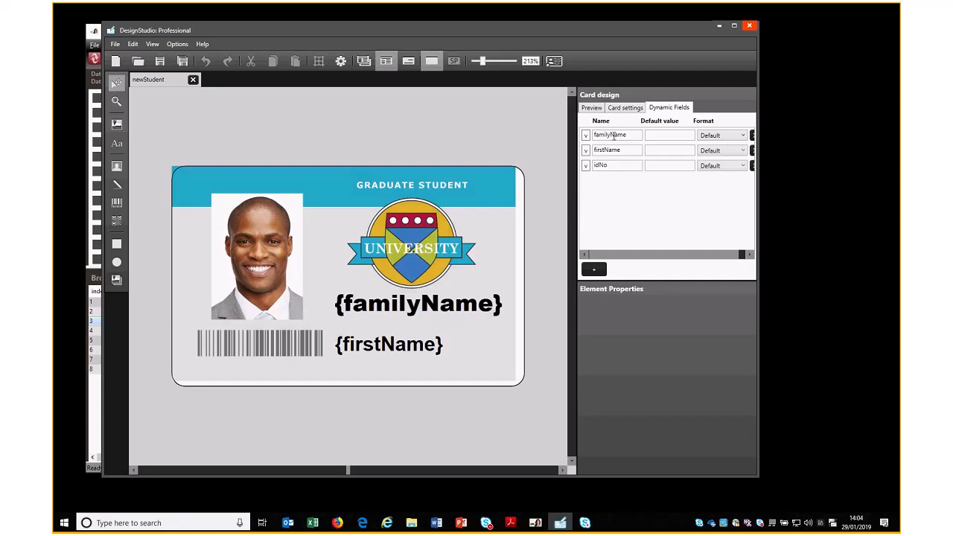
left_click(257, 256)
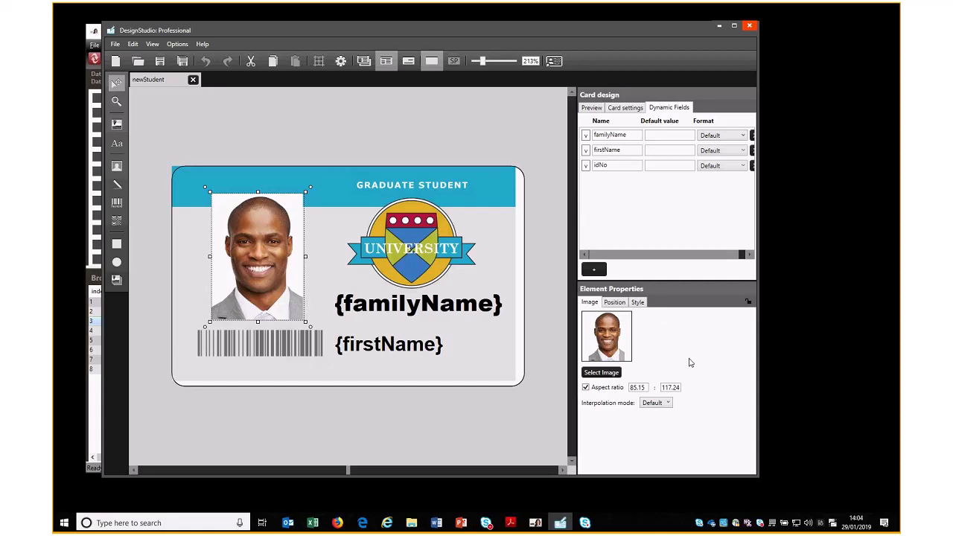
mouse_move(637, 292)
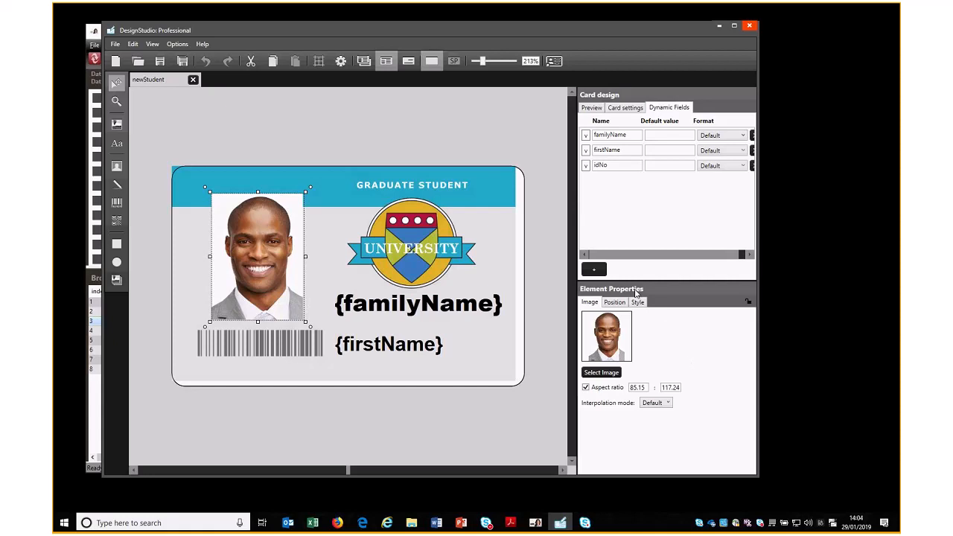
mouse_move(277, 259)
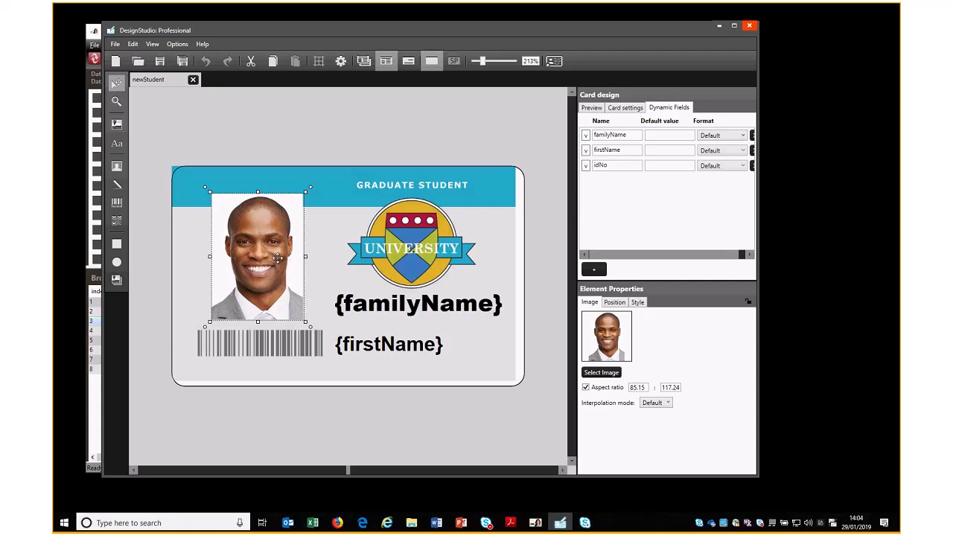
mouse_move(117, 165)
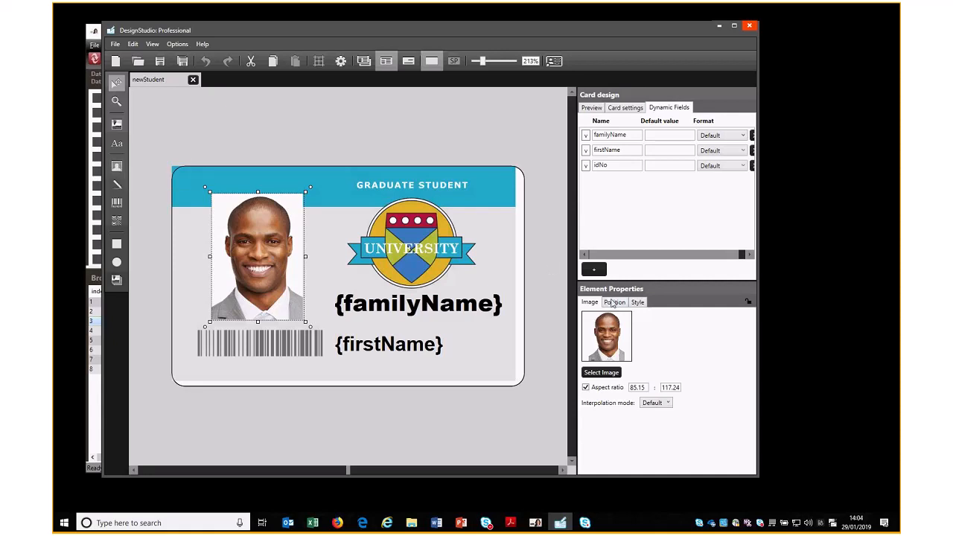
left_click(613, 301)
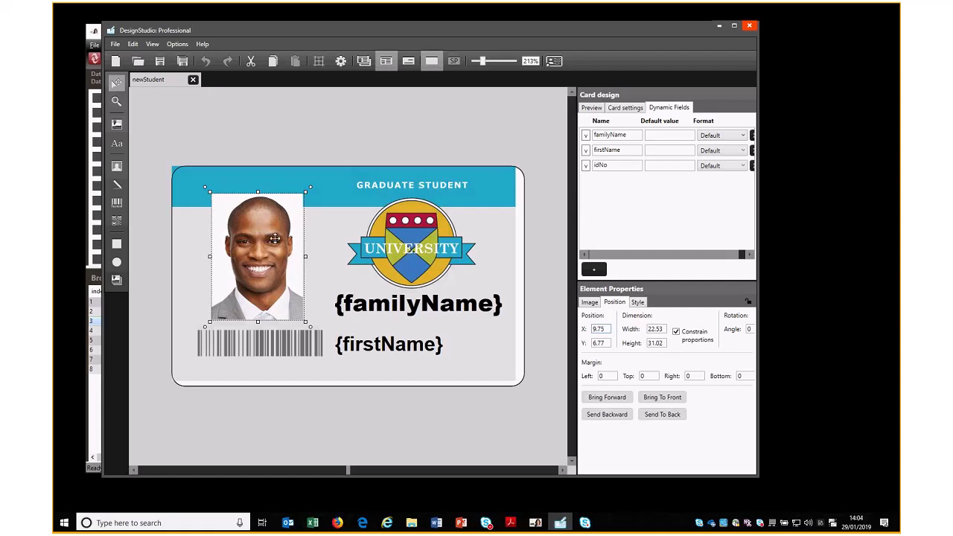
Enlarge the passport photo placeholder and stretch the background image to the card edges.
left_click_drag(276, 238, 247, 250)
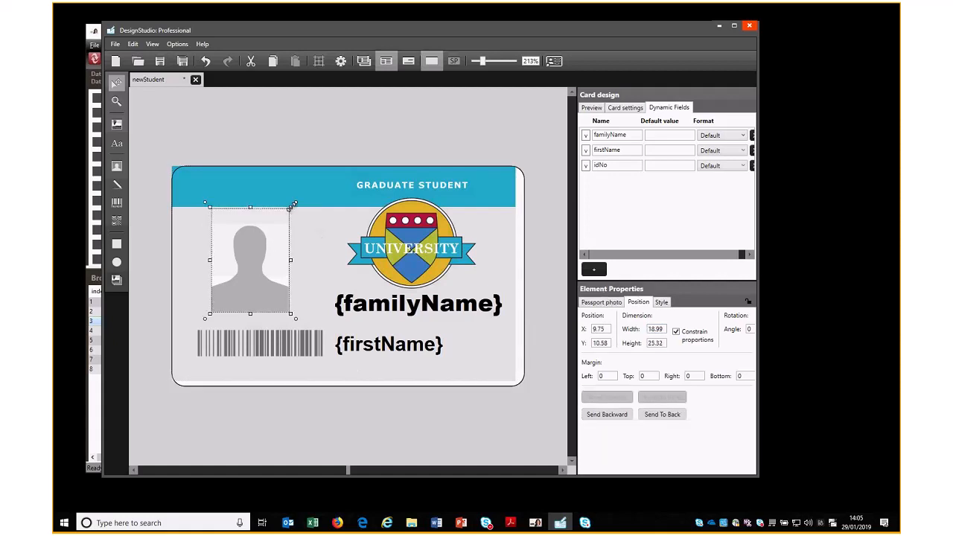
left_click_drag(295, 205, 303, 192)
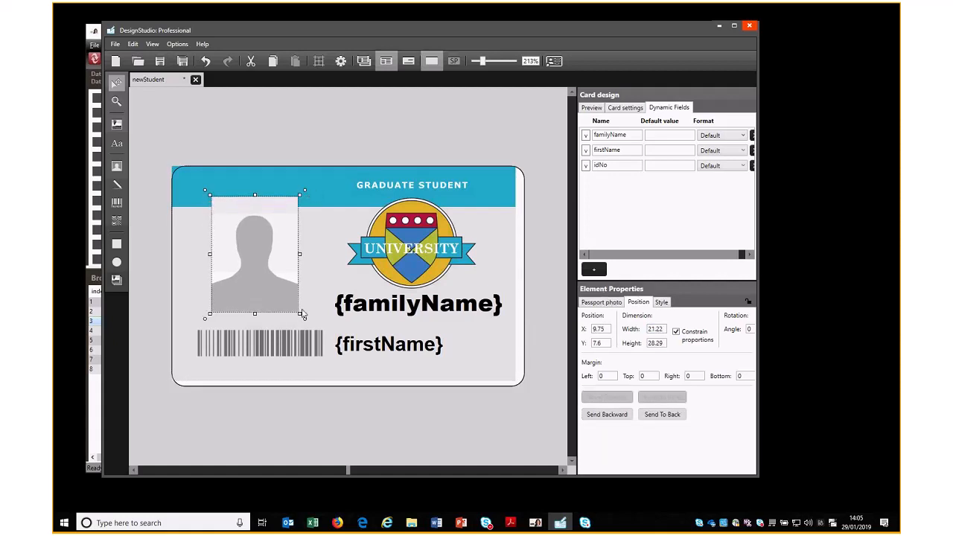
left_click_drag(304, 313, 312, 329)
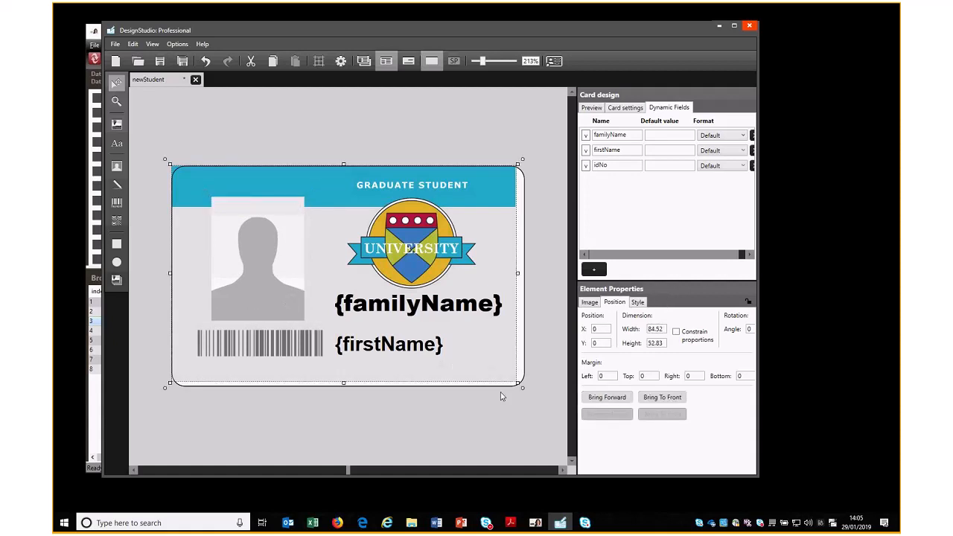
left_click_drag(522, 387, 528, 393)
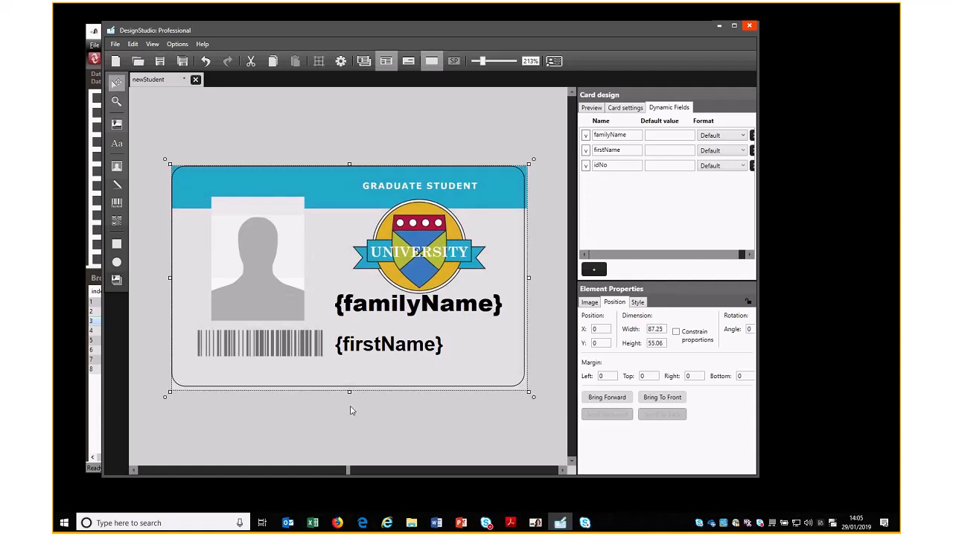
mouse_move(444, 140)
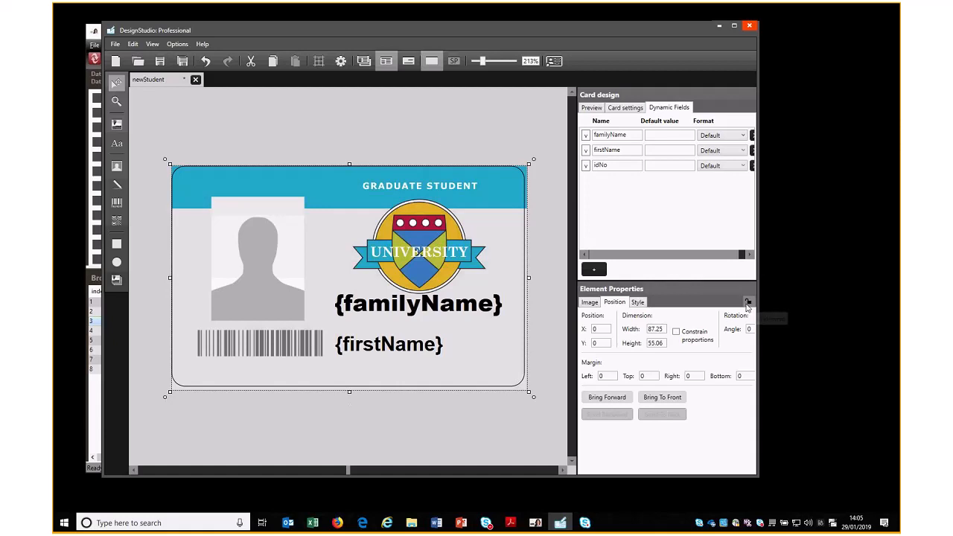
Lock the background, familyName text, barcode and photo placeholder elements in place.
left_click(475, 375)
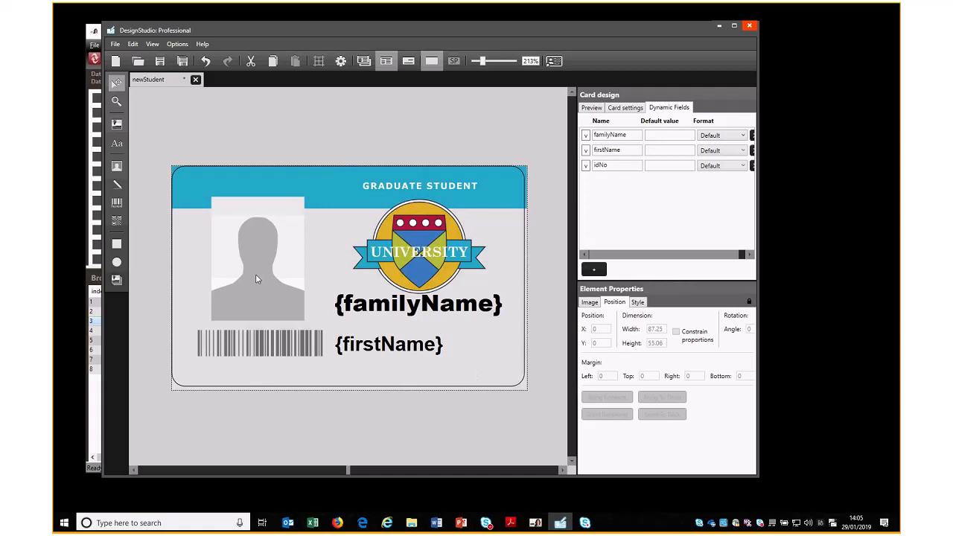
left_click(419, 304)
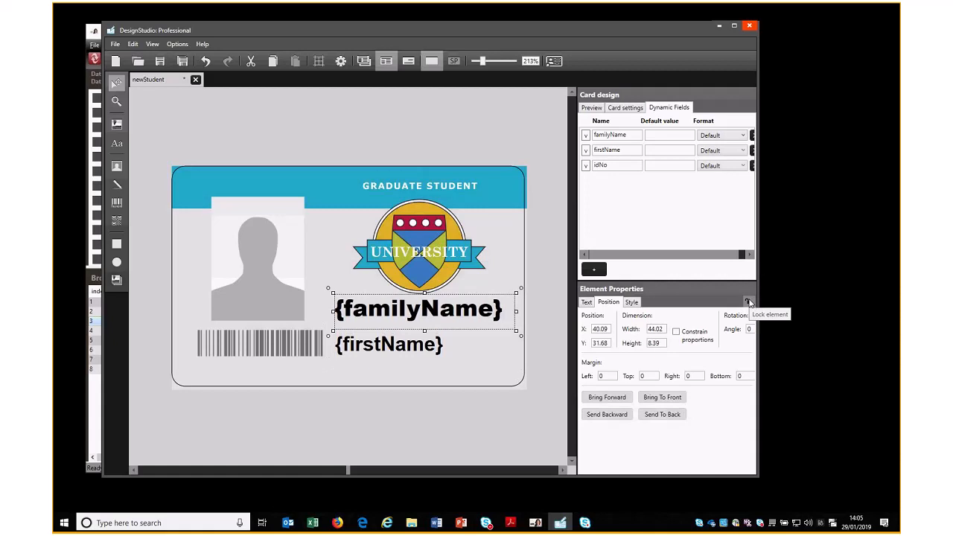
left_click(261, 343)
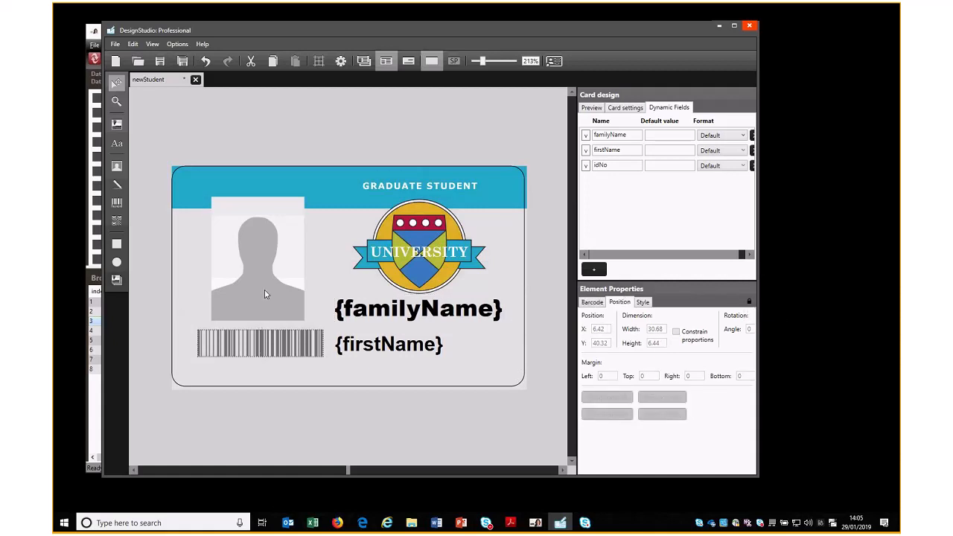
left_click(258, 256)
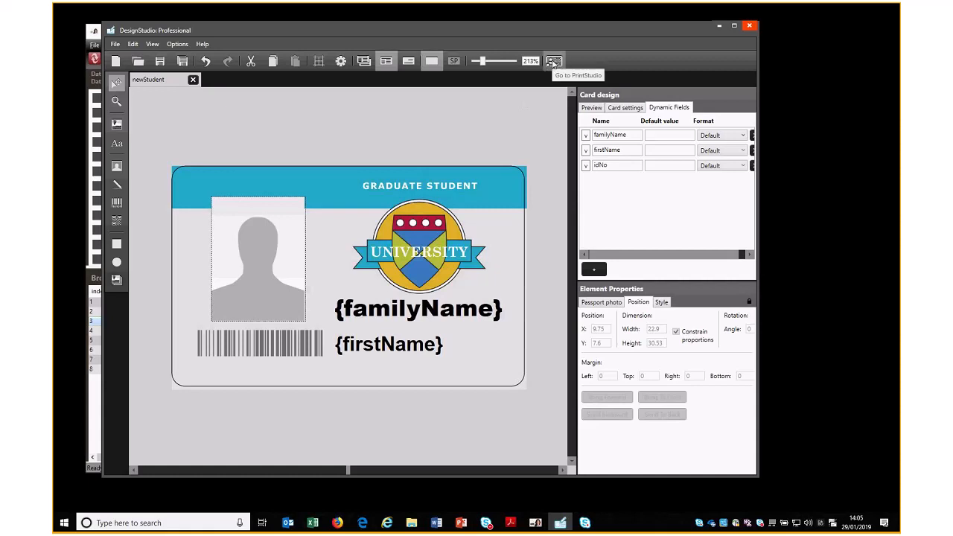
mouse_move(438, 140)
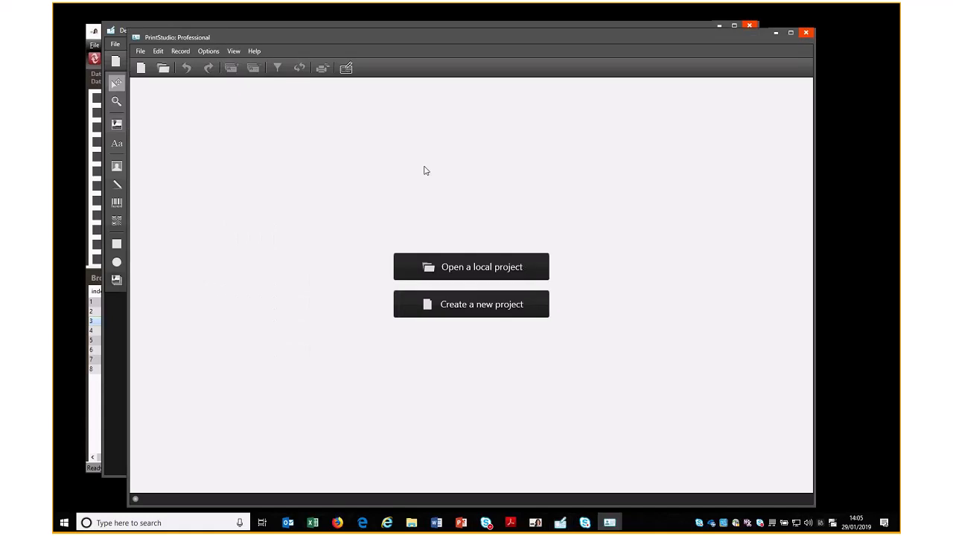
Begin a new project created from an Excel or csv document.
left_click(481, 304)
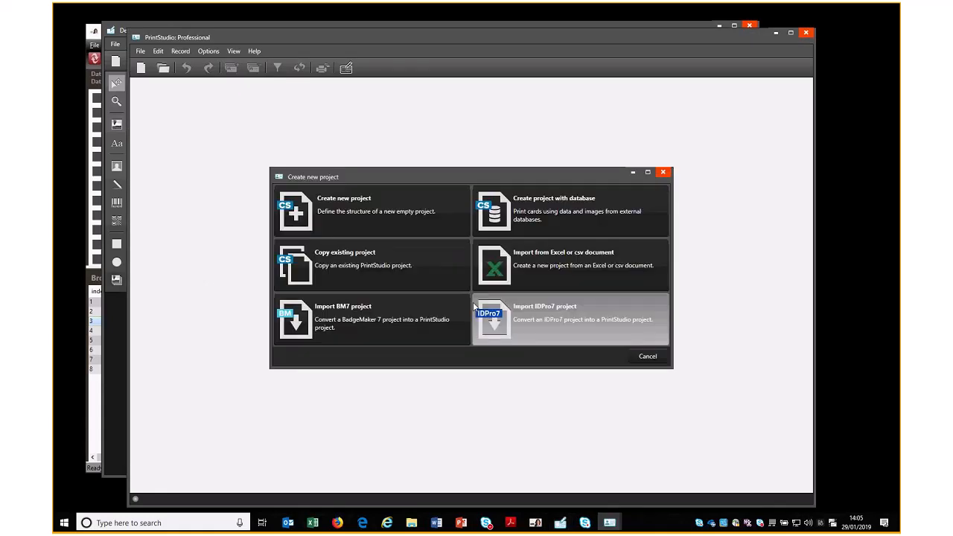
mouse_move(536, 266)
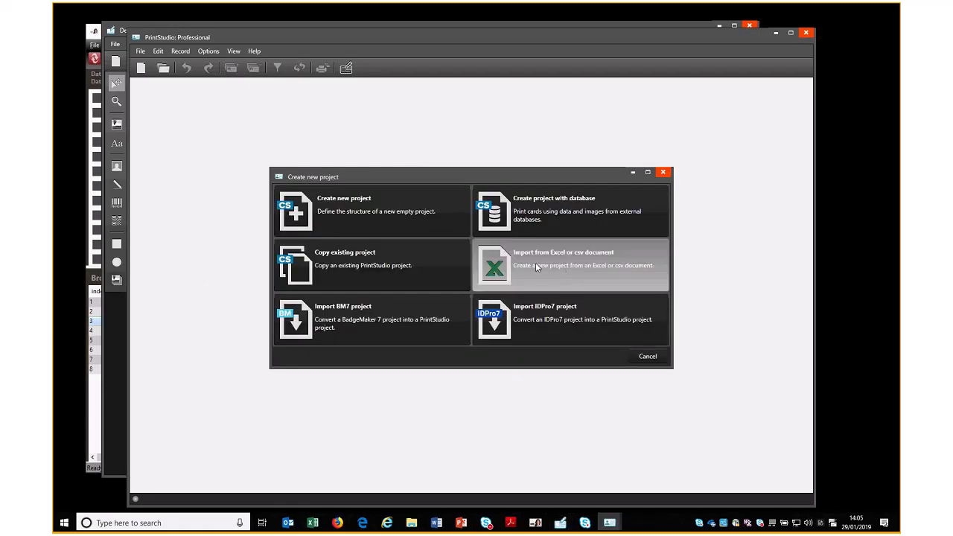
left_click(569, 265)
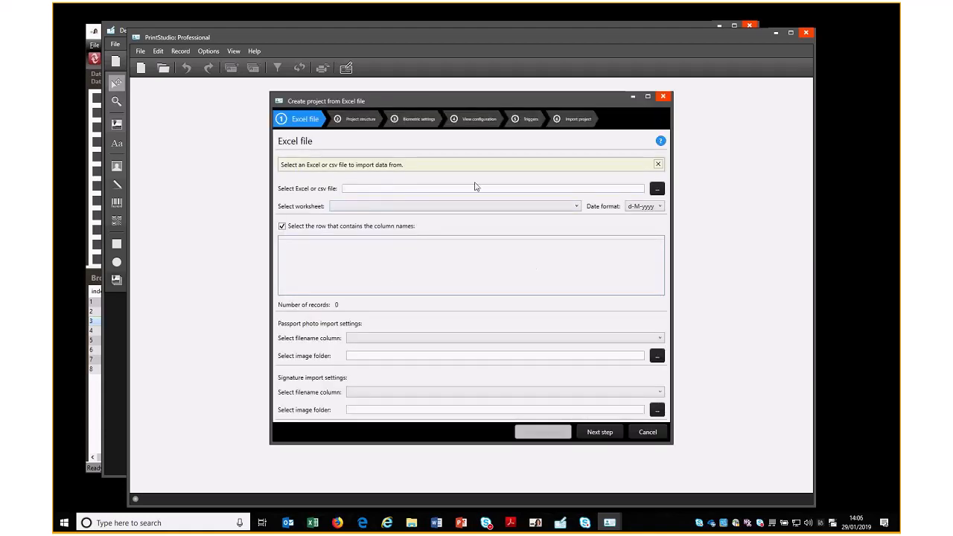
Browse and load photoData.xls as the project's data file.
left_click(655, 188)
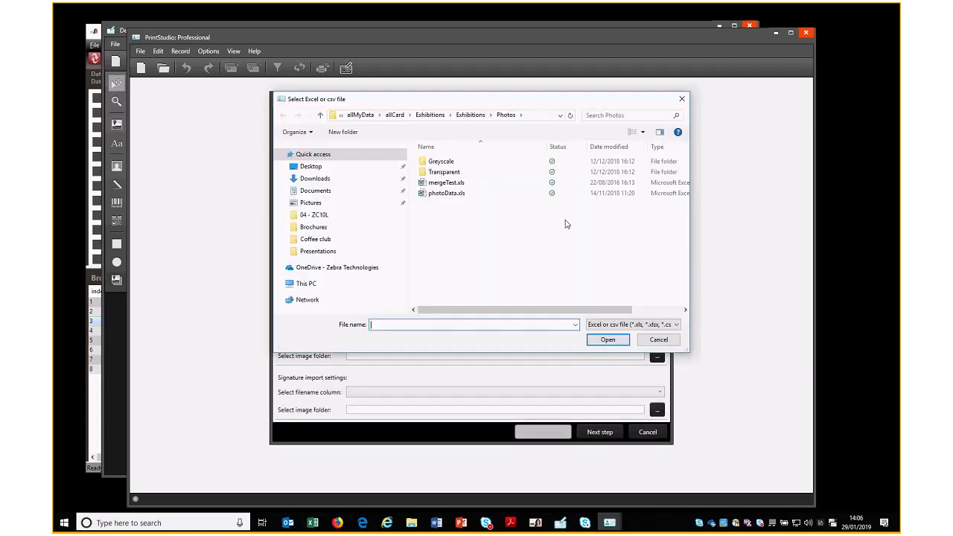
mouse_move(509, 173)
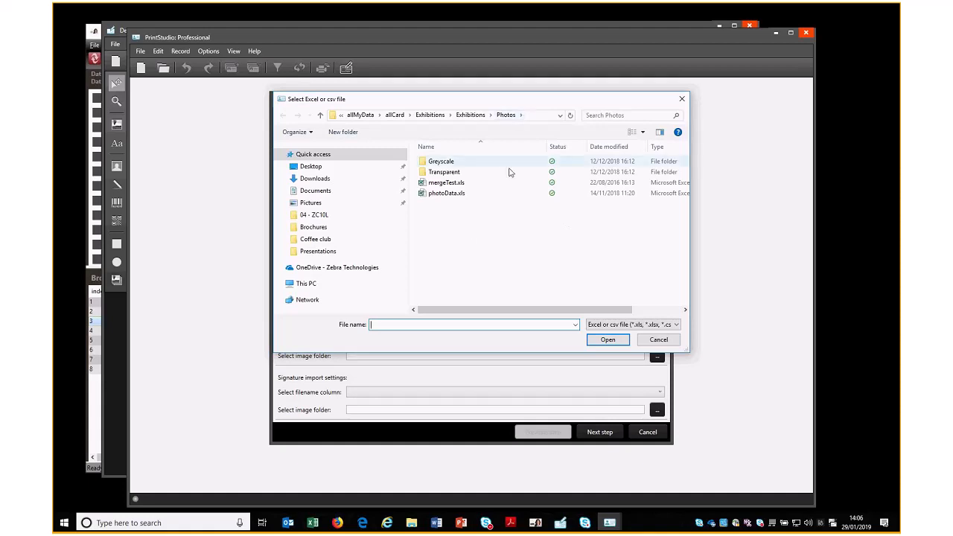
left_click(447, 194)
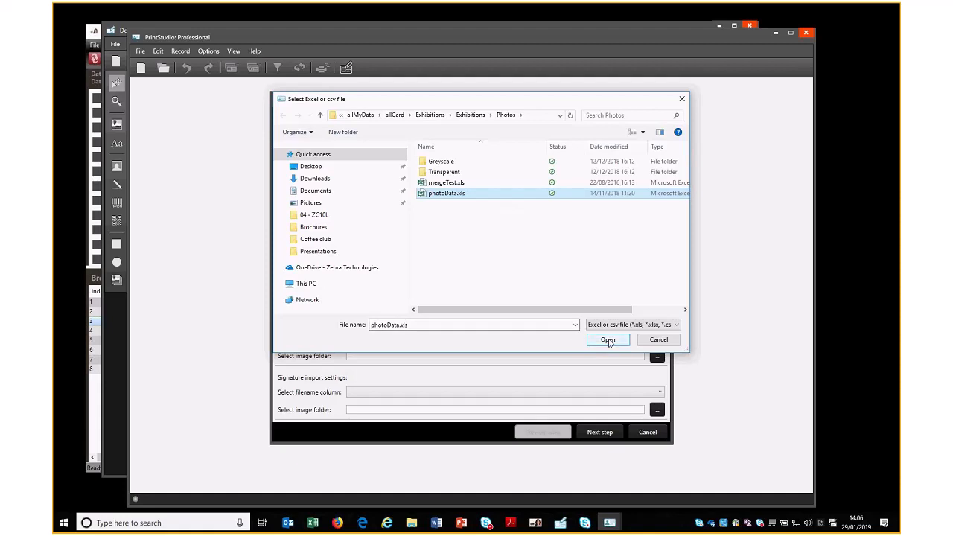
left_click(608, 340)
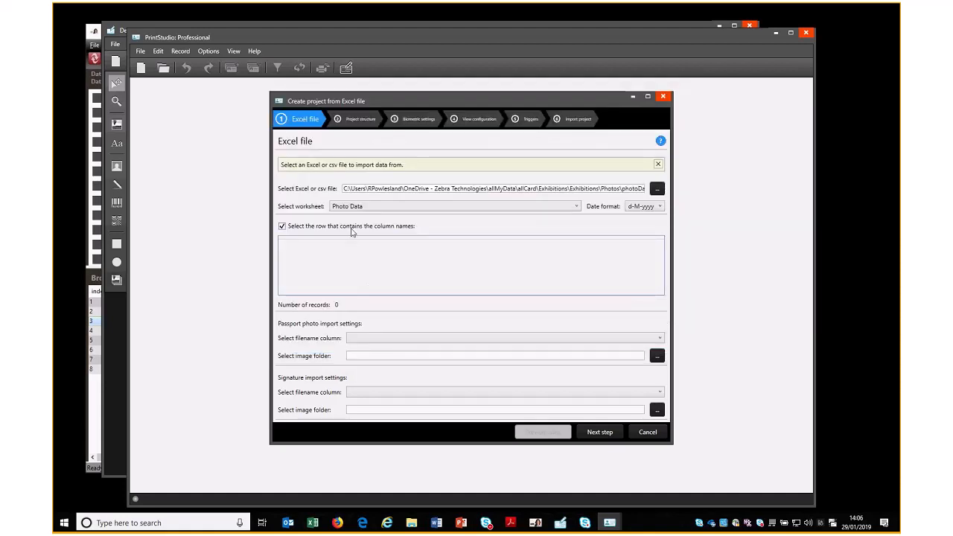
Use the imageColour column as the passport photo filename column.
left_click(505, 338)
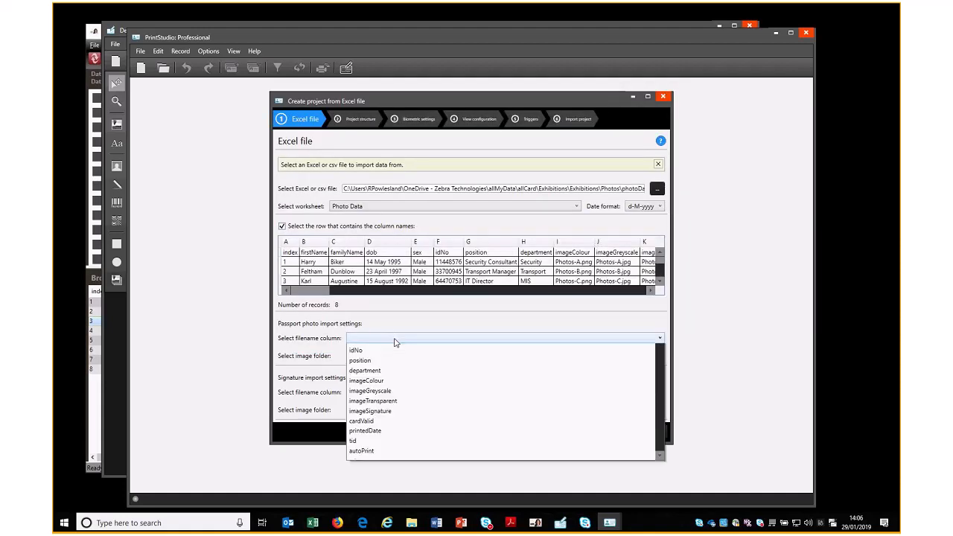
left_click(367, 381)
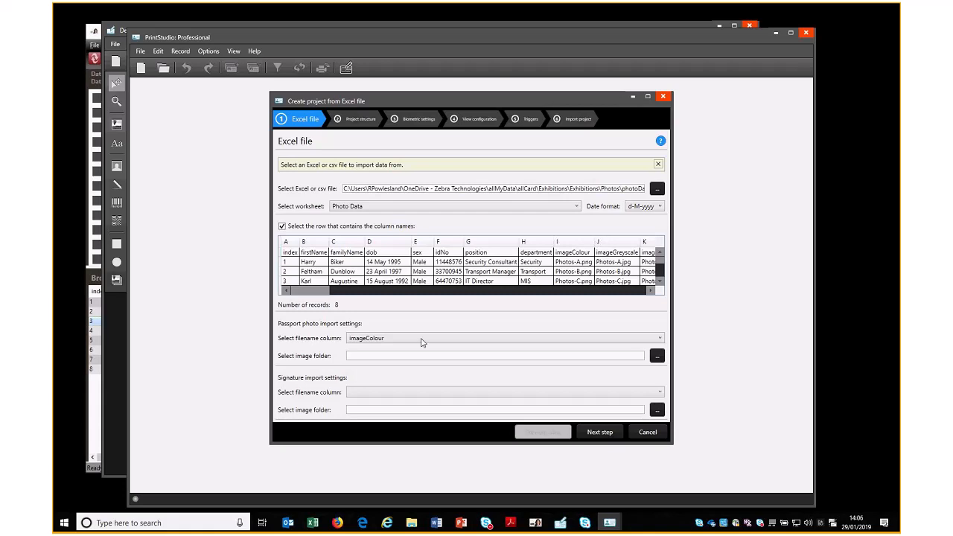
Set the Exhibitions > Photos folder as the image folder for the records.
left_click(657, 355)
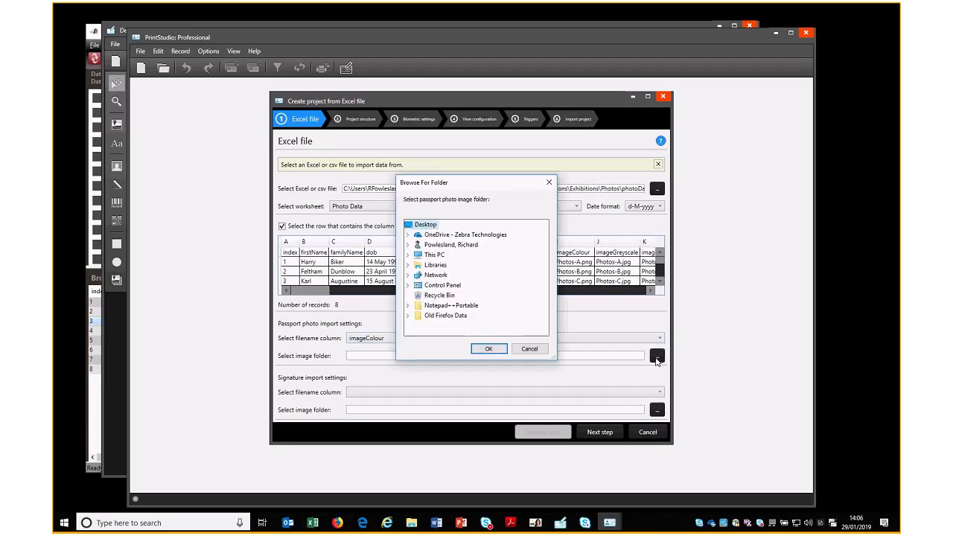
mouse_move(409, 238)
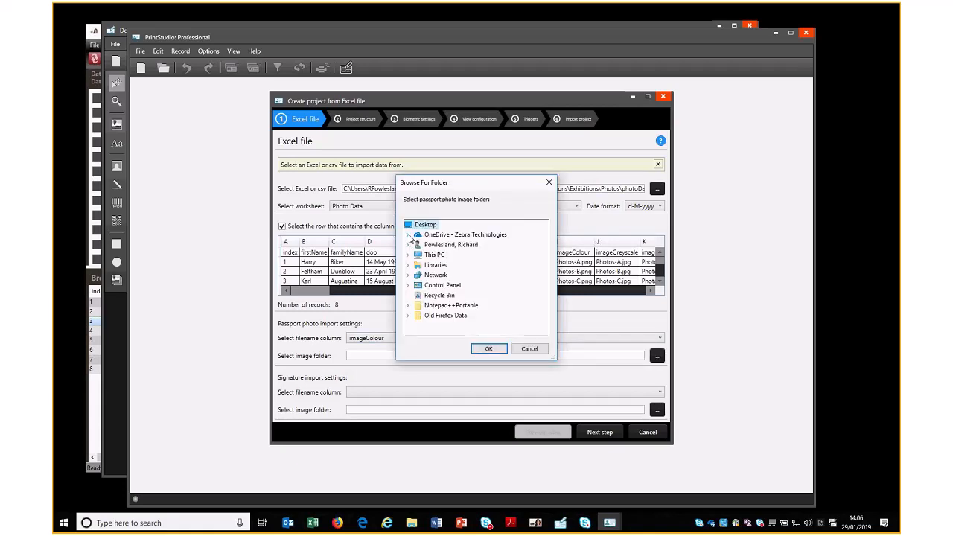
left_click(408, 234)
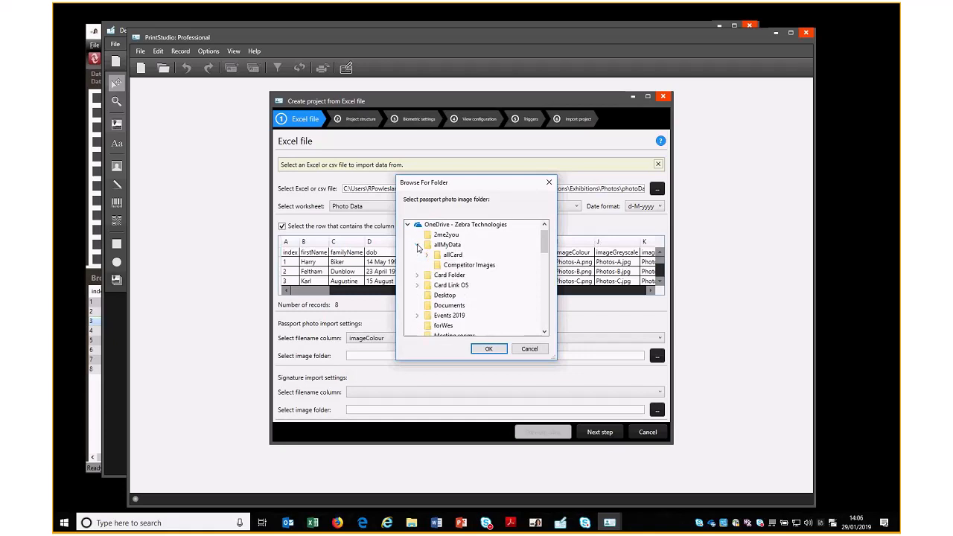
left_click(427, 244)
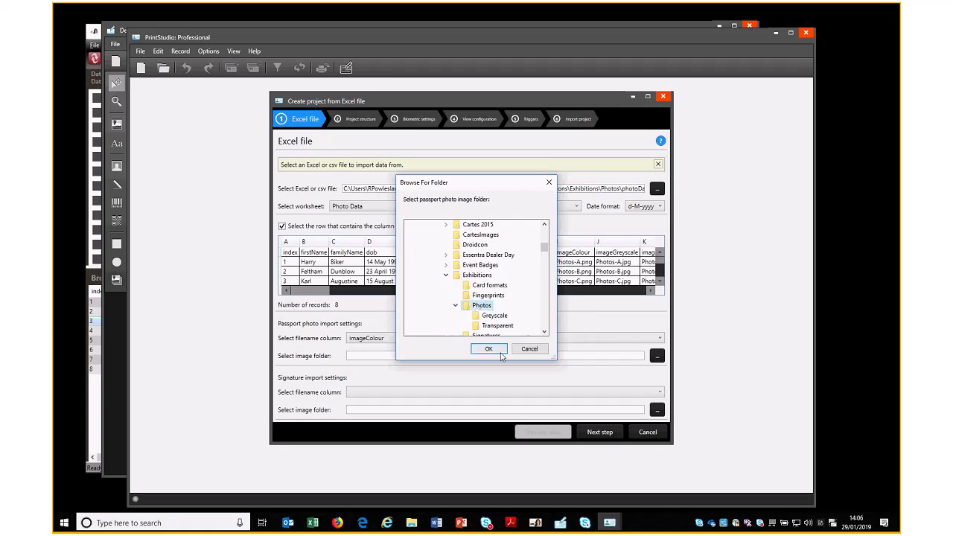
left_click(489, 349)
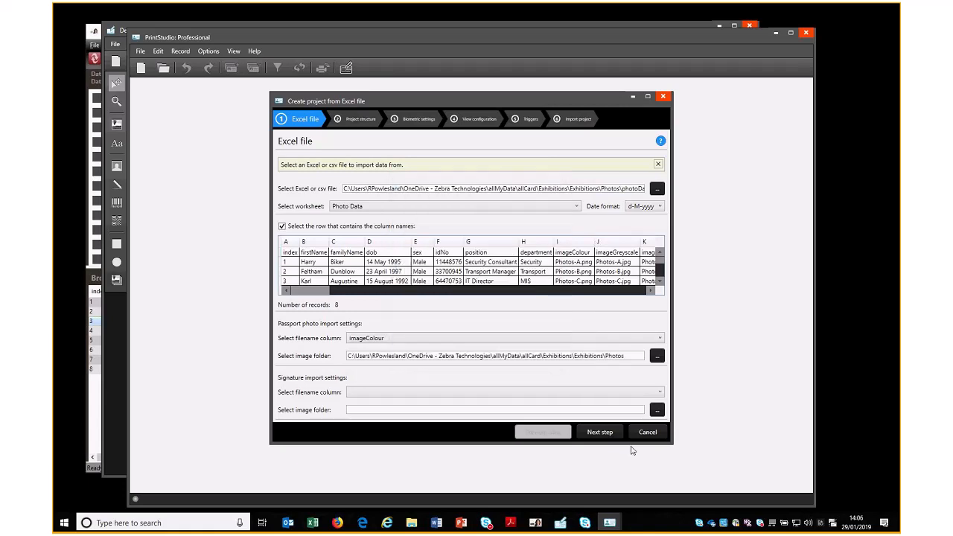
mouse_move(599, 432)
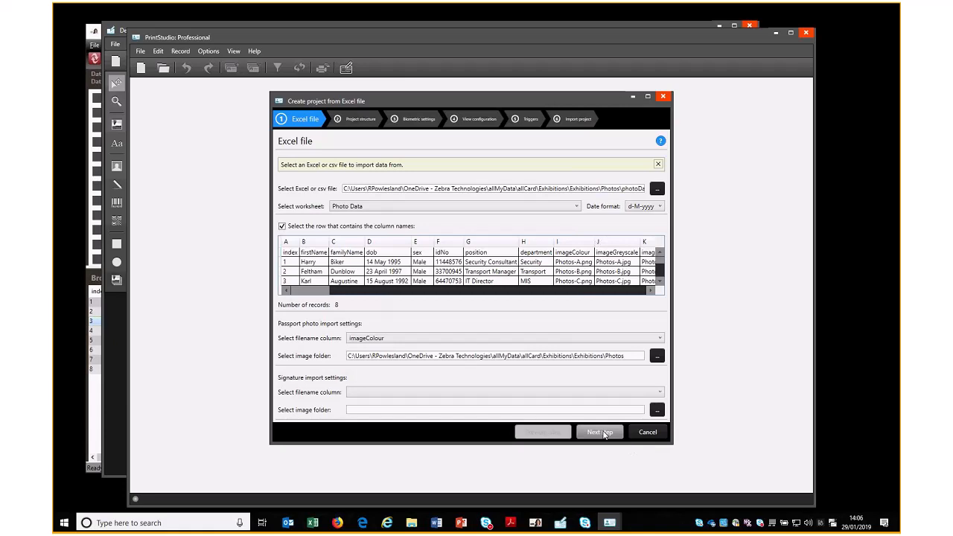
Name the project photoData_1 and remove the position property from its structure.
left_click(599, 432)
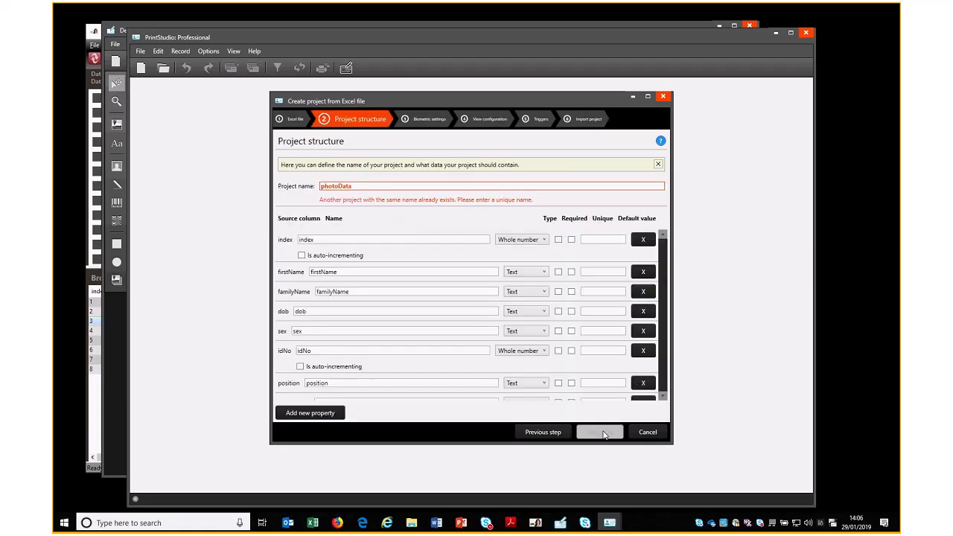
mouse_move(429, 172)
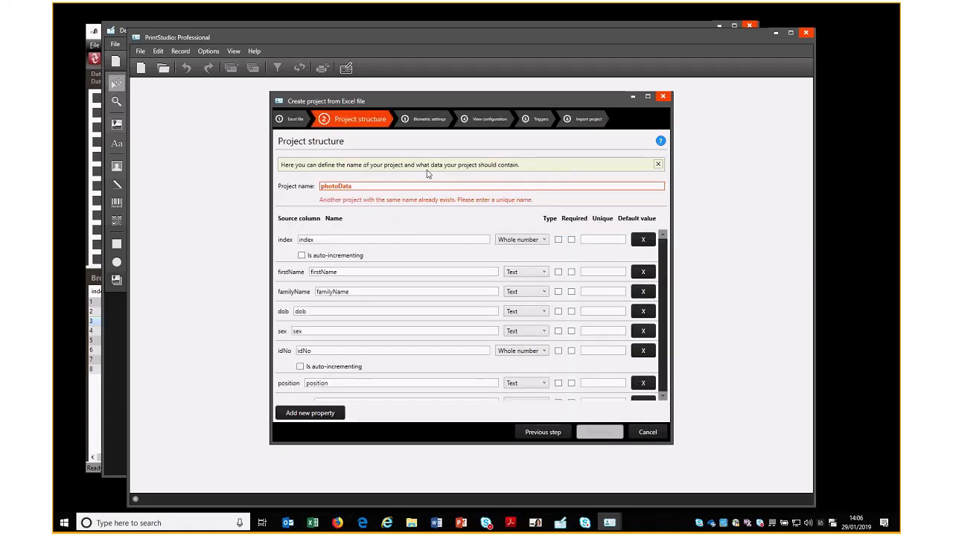
mouse_move(380, 157)
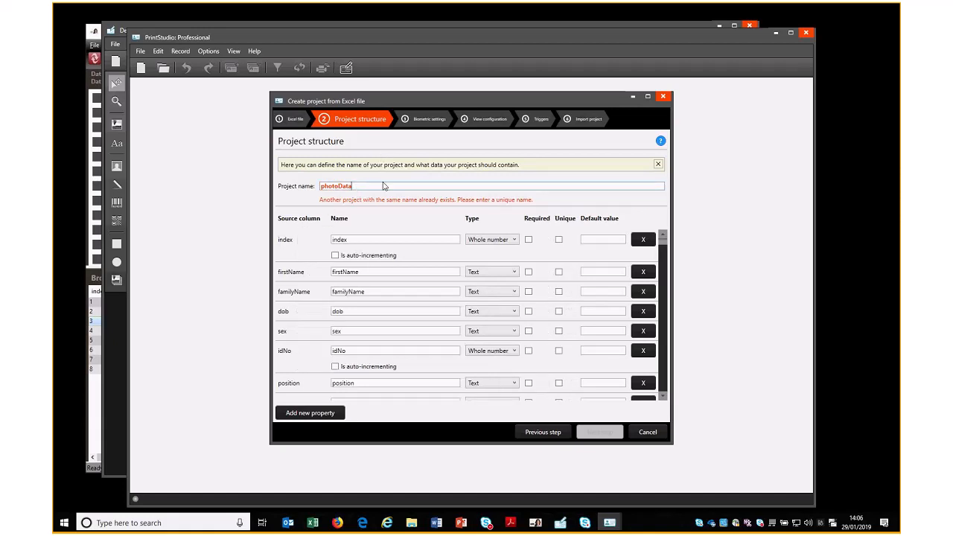
type("_1")
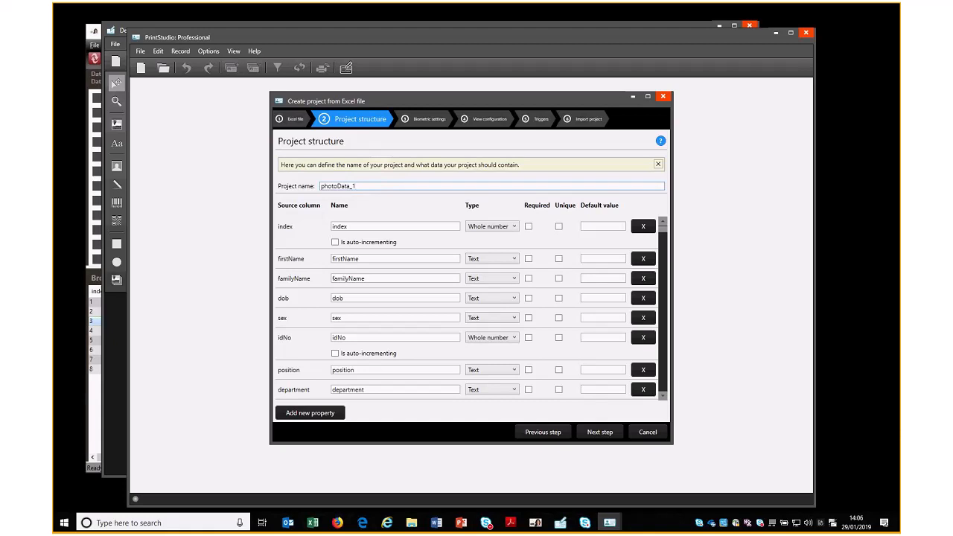
mouse_move(407, 200)
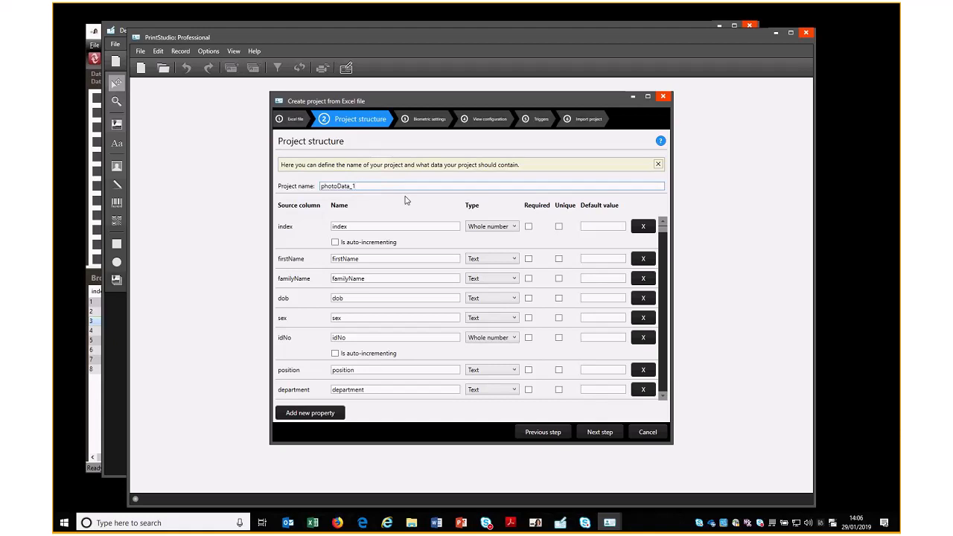
mouse_move(408, 308)
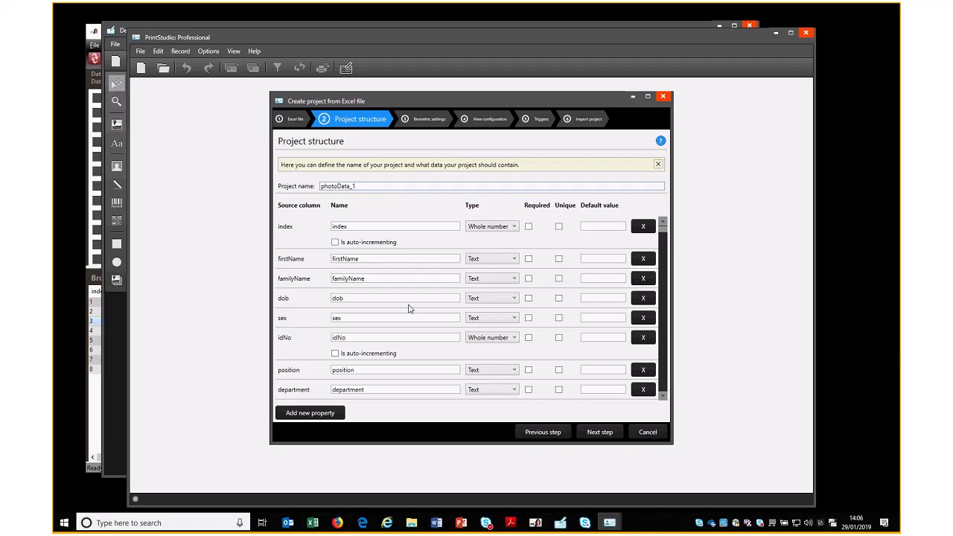
mouse_move(313, 266)
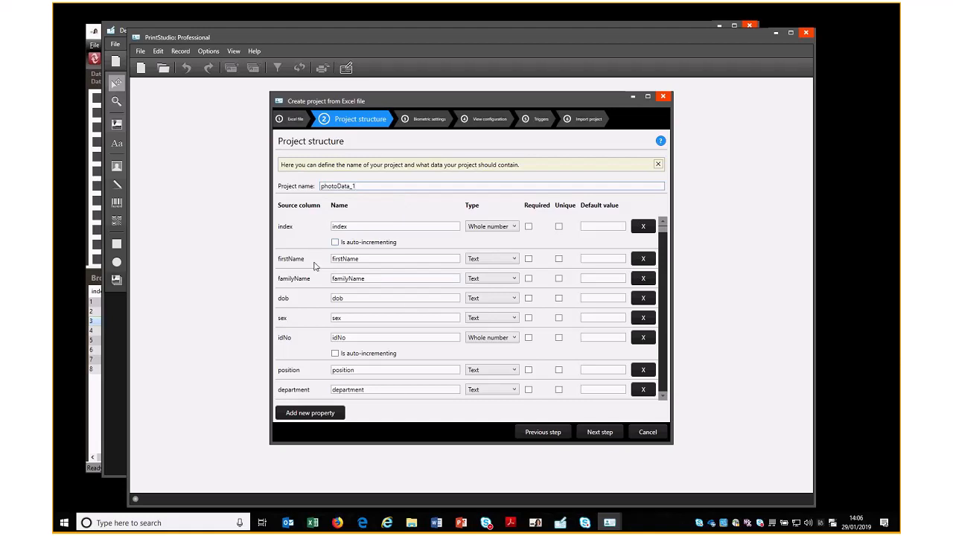
mouse_move(292, 347)
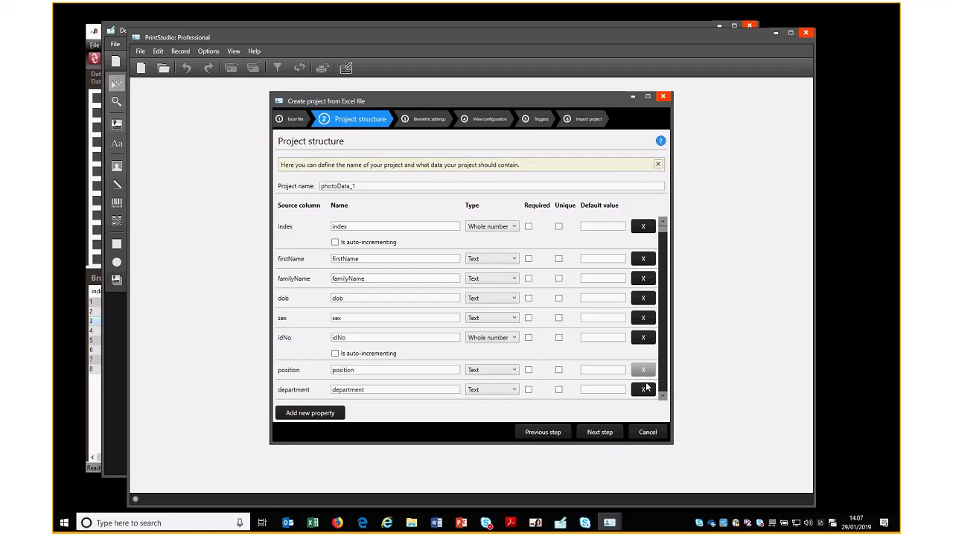
left_click(644, 370)
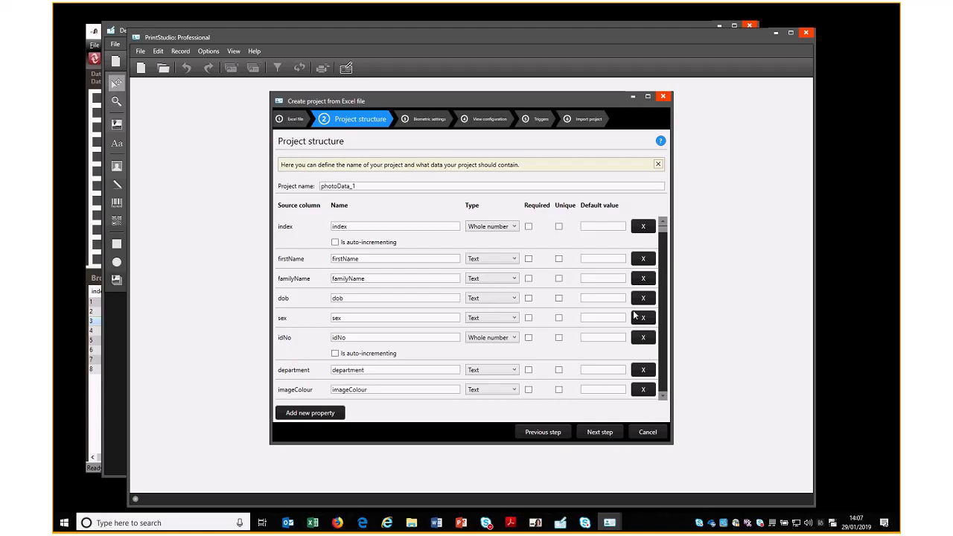
mouse_move(456, 244)
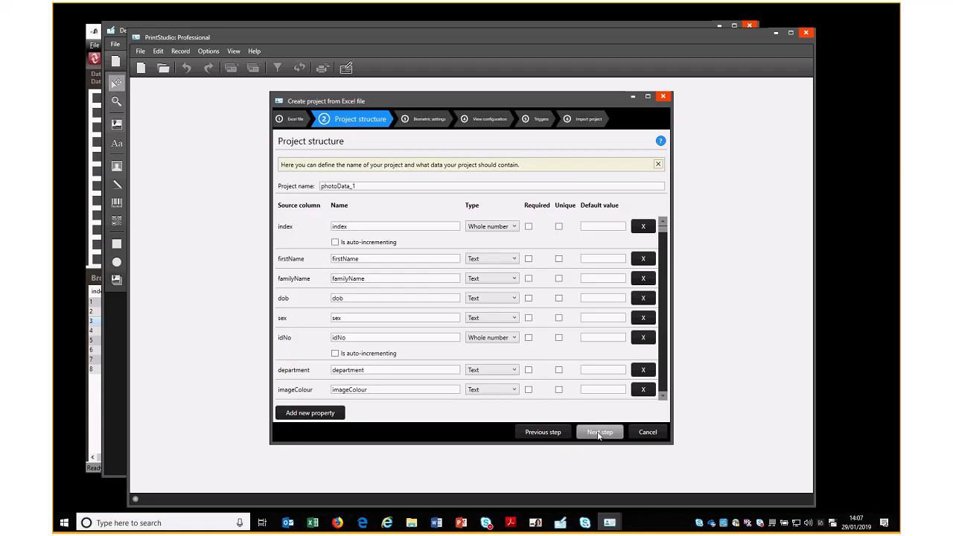
Turn off signatures and set the passport photo aspect ratio to 3 x 4.
left_click(599, 432)
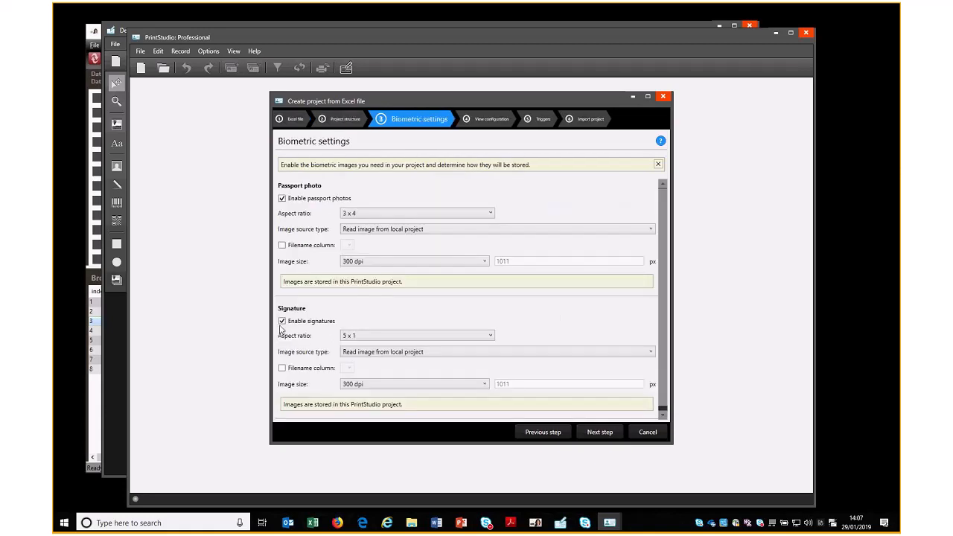
left_click(283, 322)
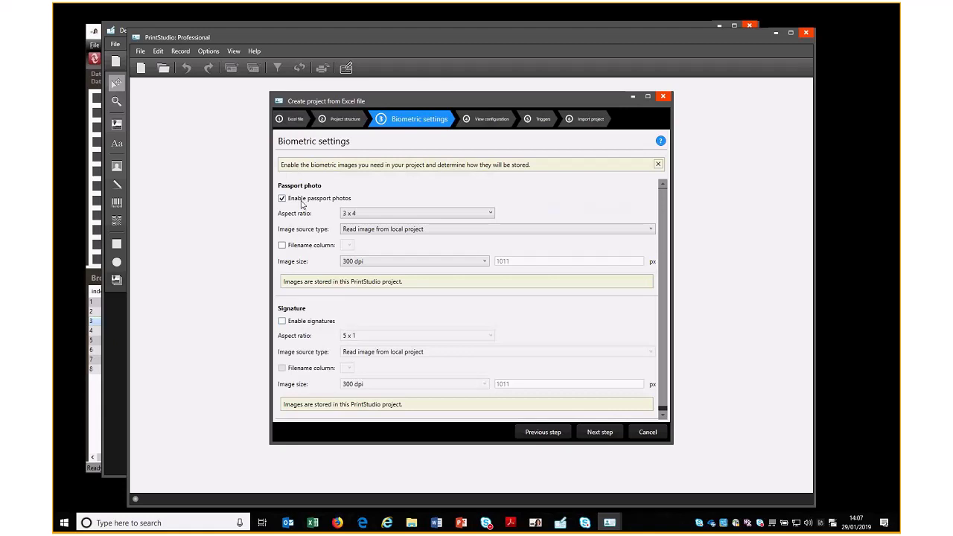
mouse_move(355, 202)
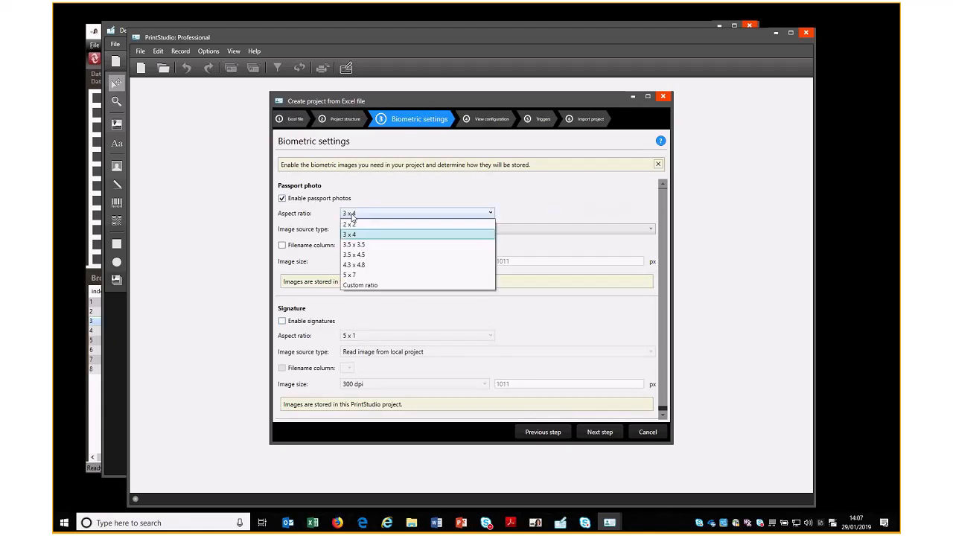
left_click(349, 234)
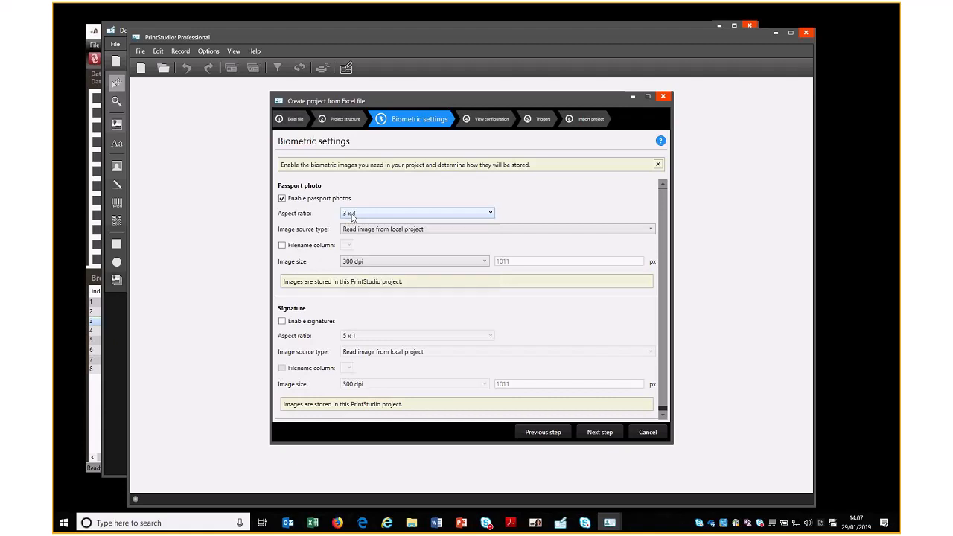
mouse_move(543, 432)
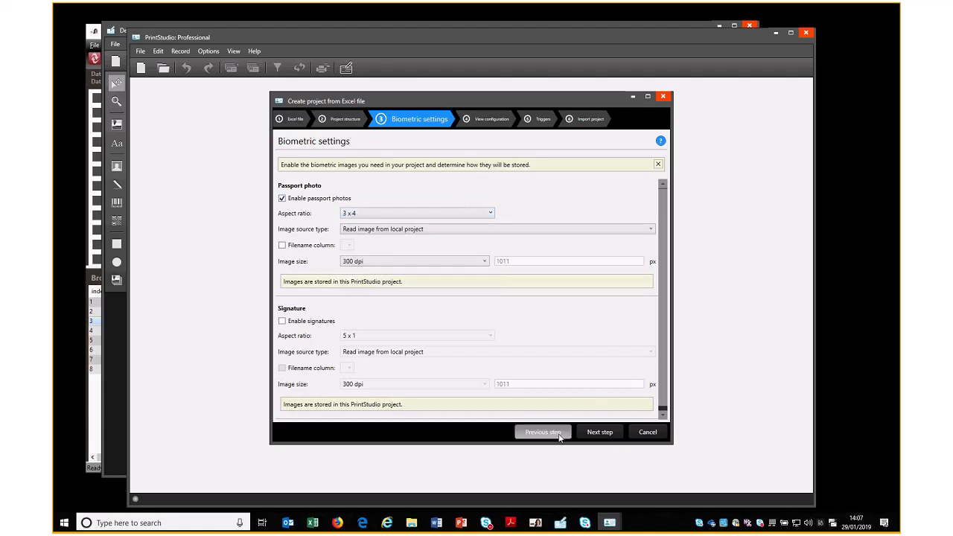
Advance through view configuration to the Triggers step.
left_click(599, 432)
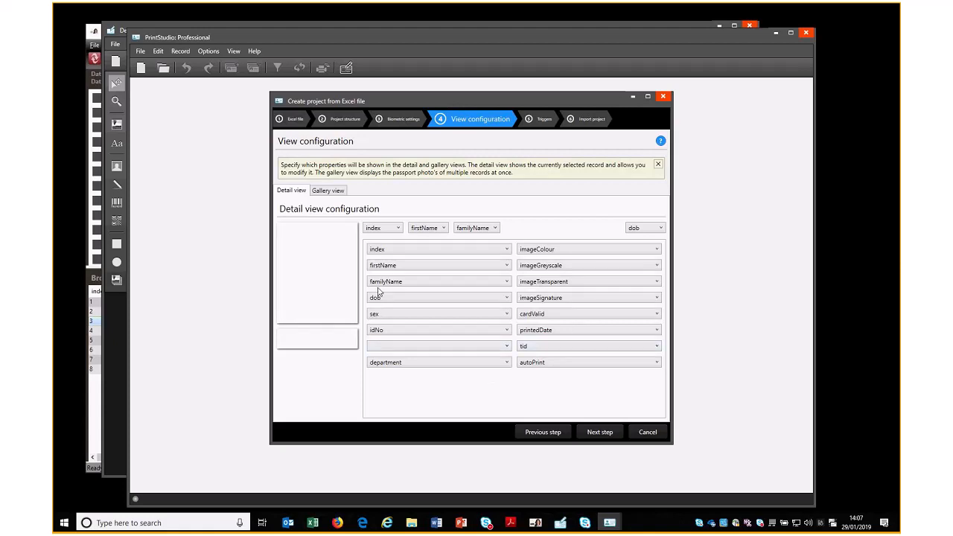
mouse_move(408, 355)
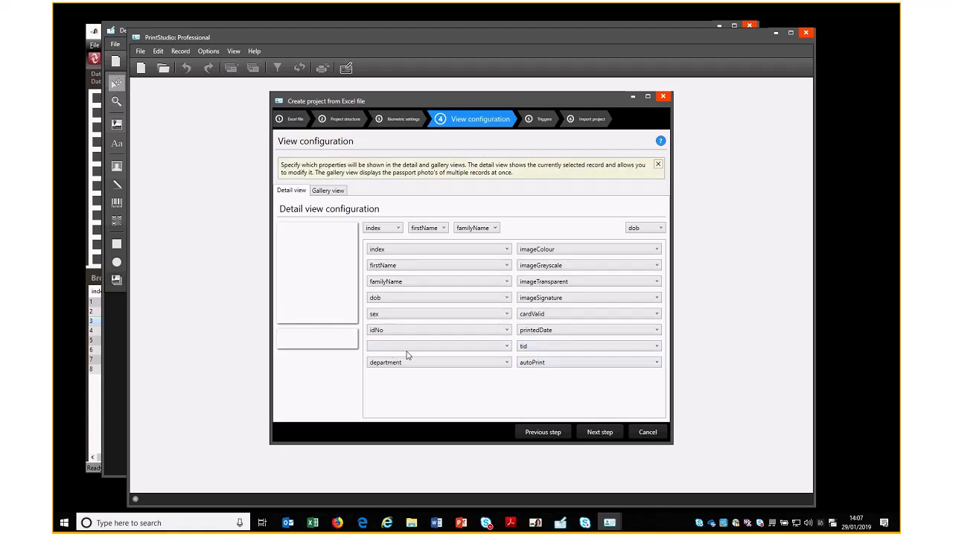
left_click(599, 432)
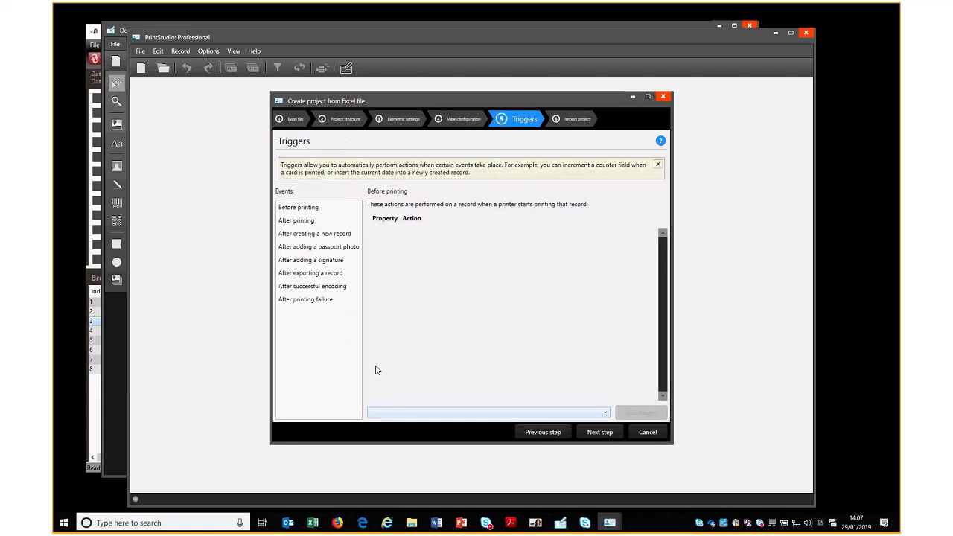
Create the photoData_1 project and import the eight employee records from Excel.
left_click(599, 432)
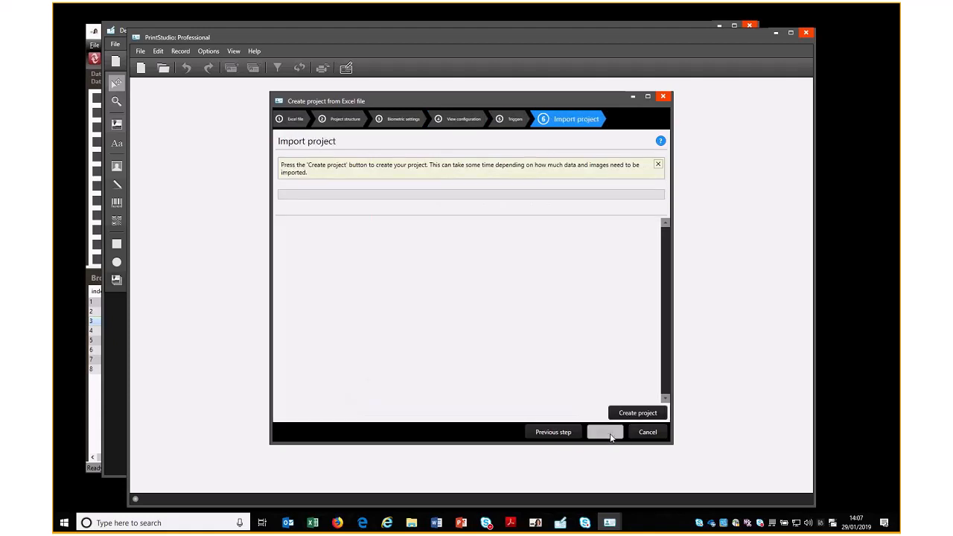
mouse_move(628, 415)
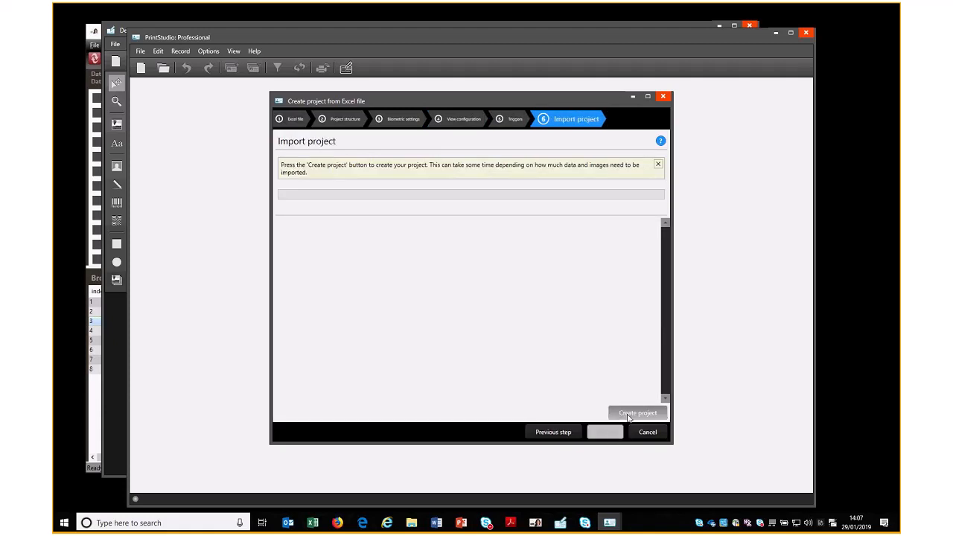
left_click(637, 412)
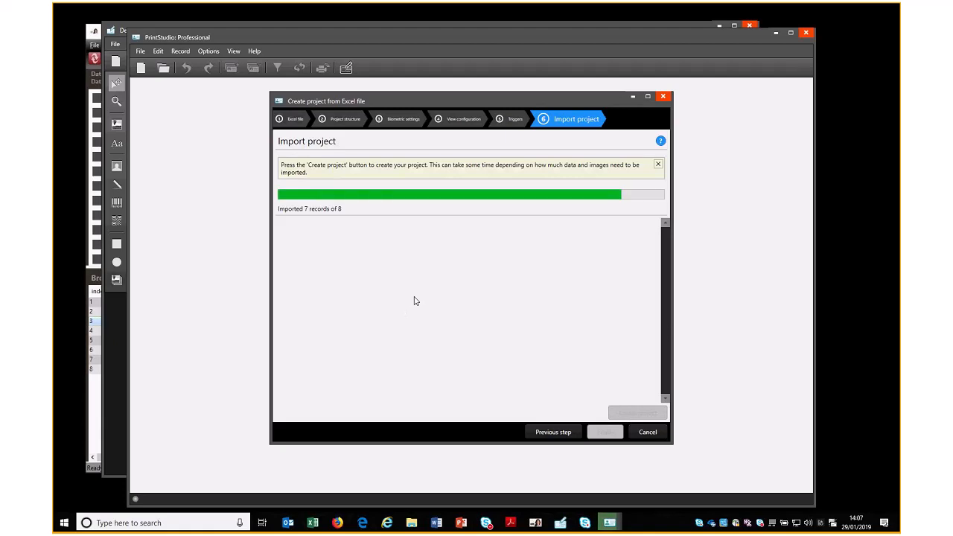
left_click(605, 432)
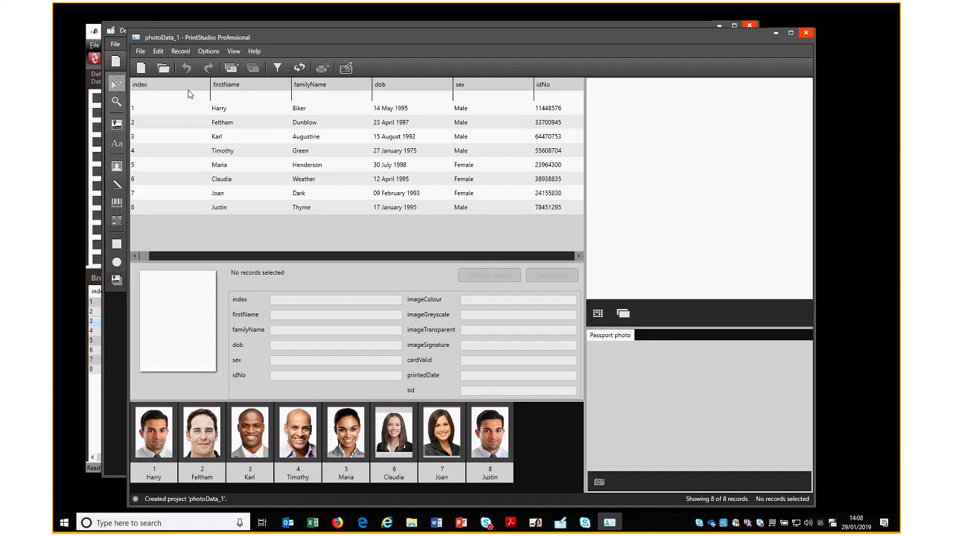
mouse_move(189, 157)
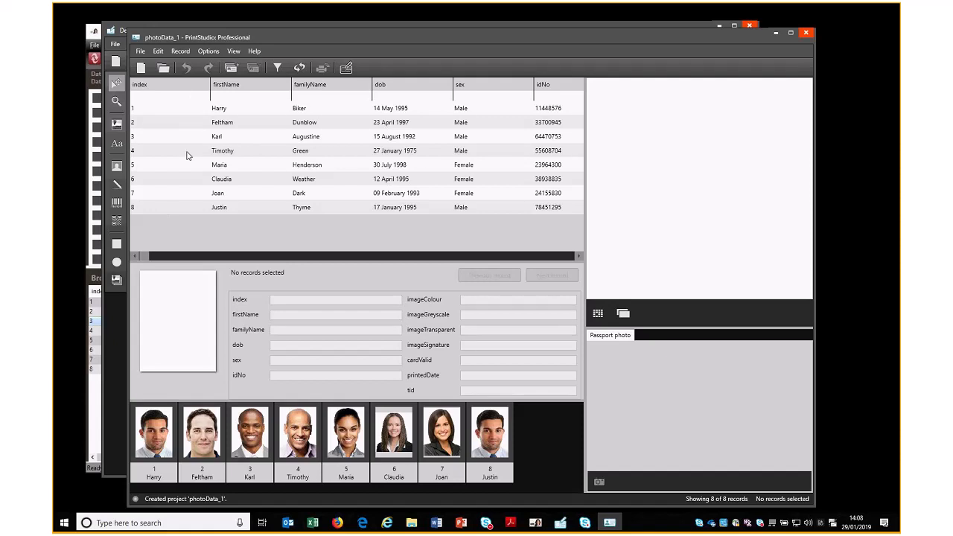
mouse_move(571, 149)
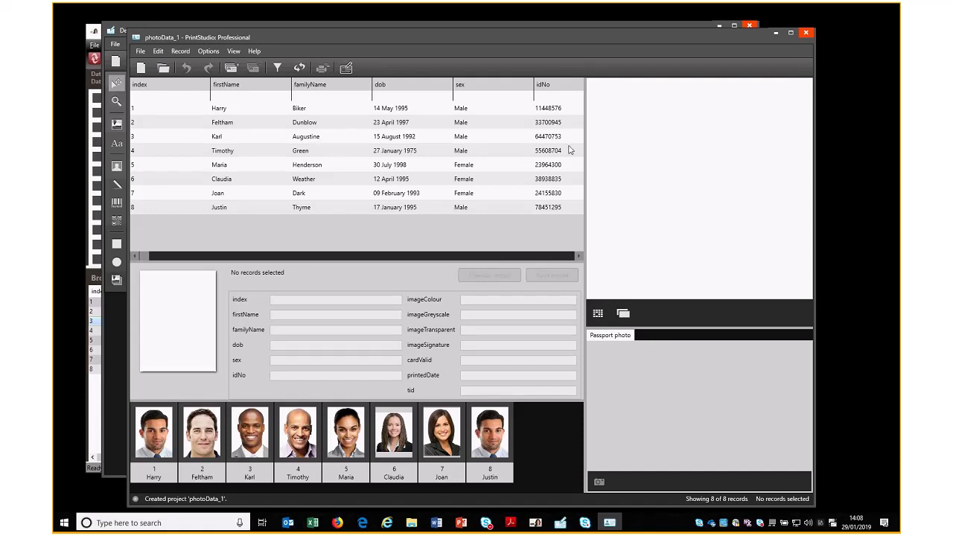
mouse_move(462, 312)
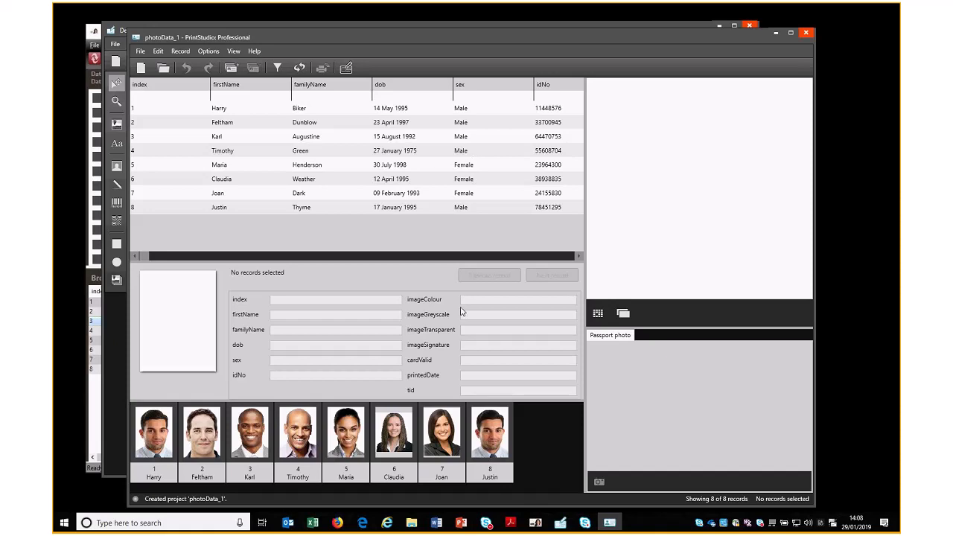
mouse_move(485, 438)
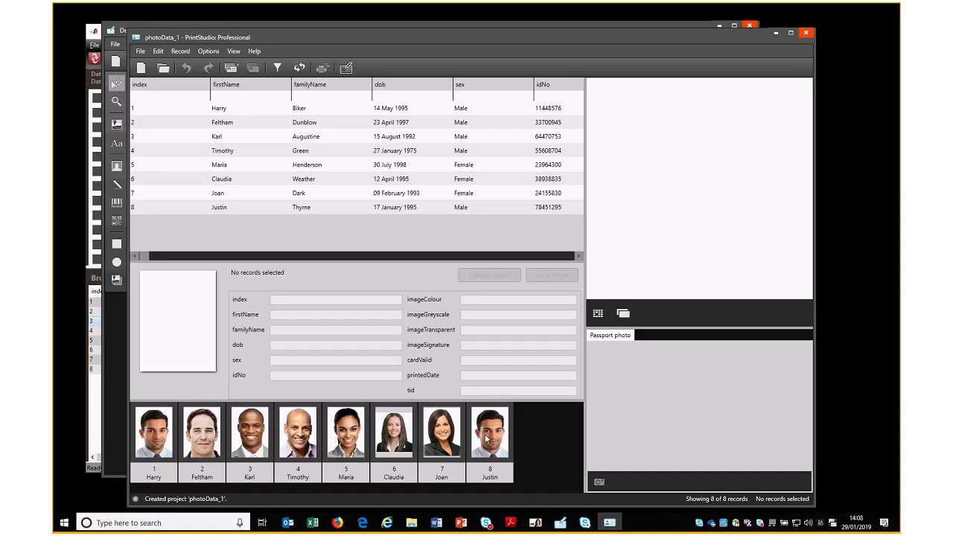
mouse_move(557, 426)
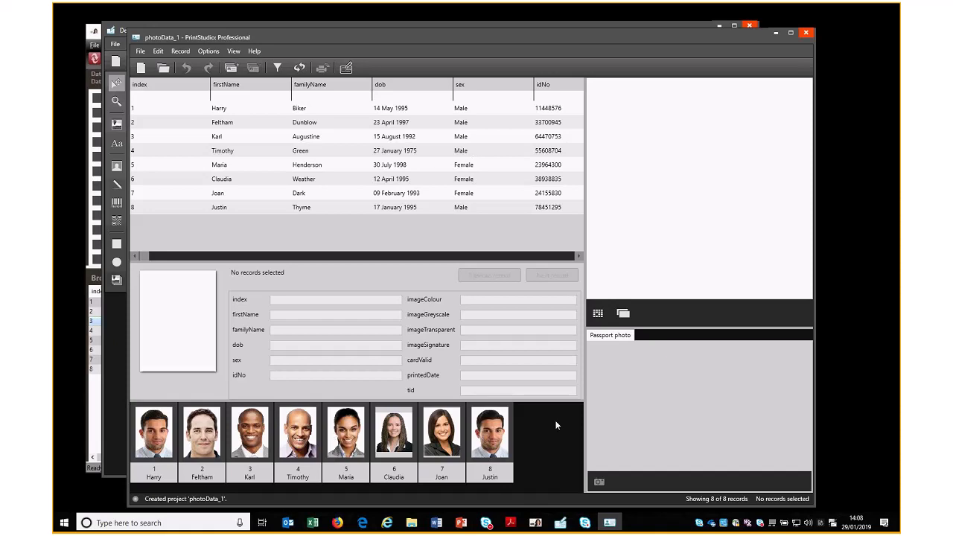
mouse_move(710, 211)
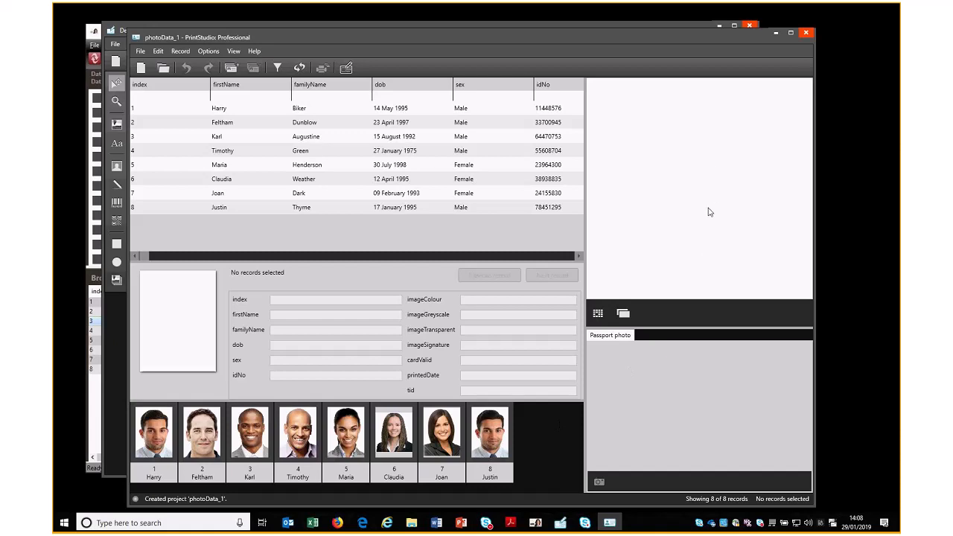
mouse_move(161, 60)
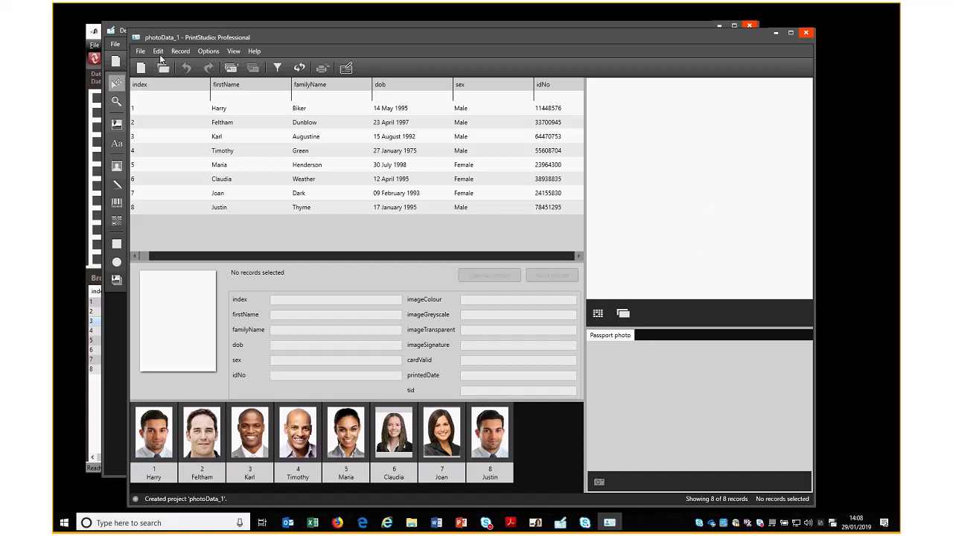
Bring up the Edit menu to reach Project settings after reviewing the eight records.
left_click(158, 51)
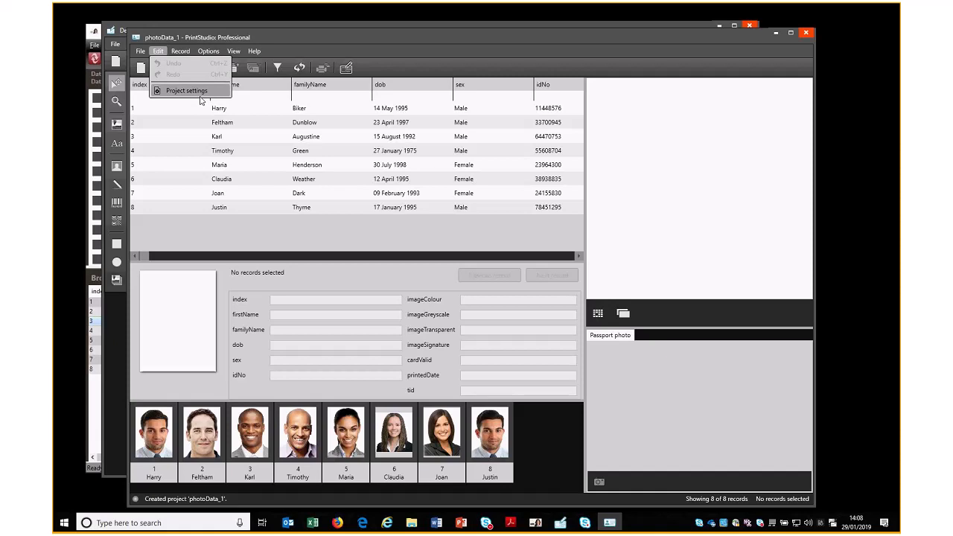
mouse_move(375, 231)
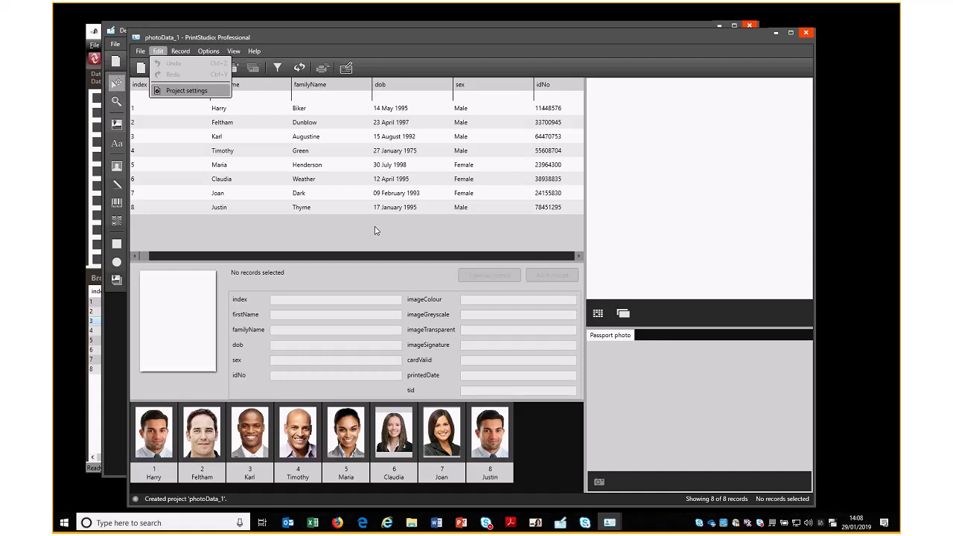
mouse_move(360, 209)
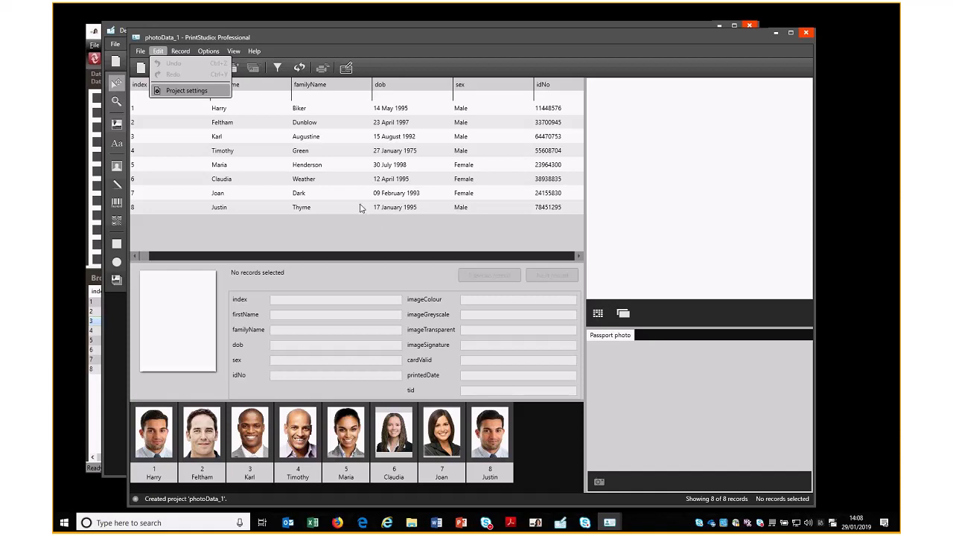
In Project settings > Card designs, add the newStudent design from Available card designs.
left_click(186, 91)
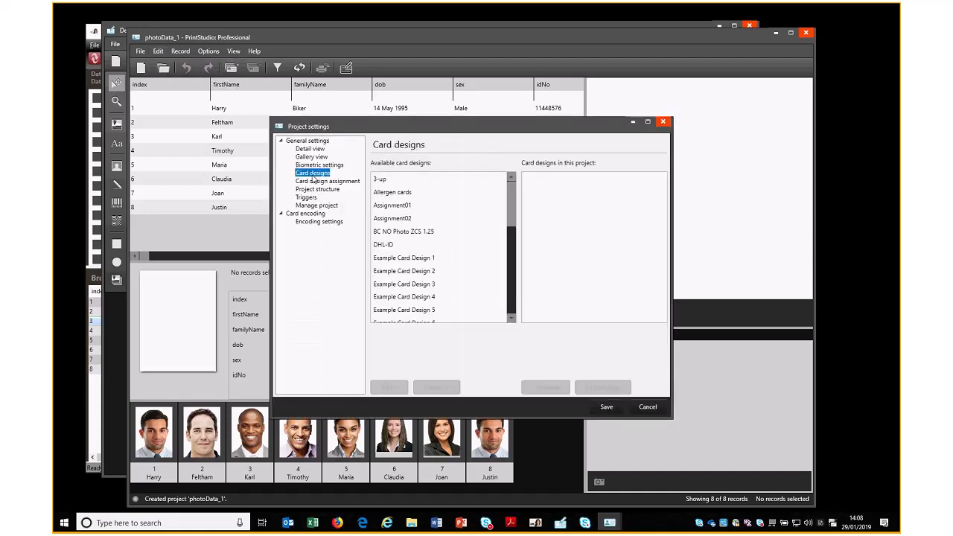
scroll("down", 3)
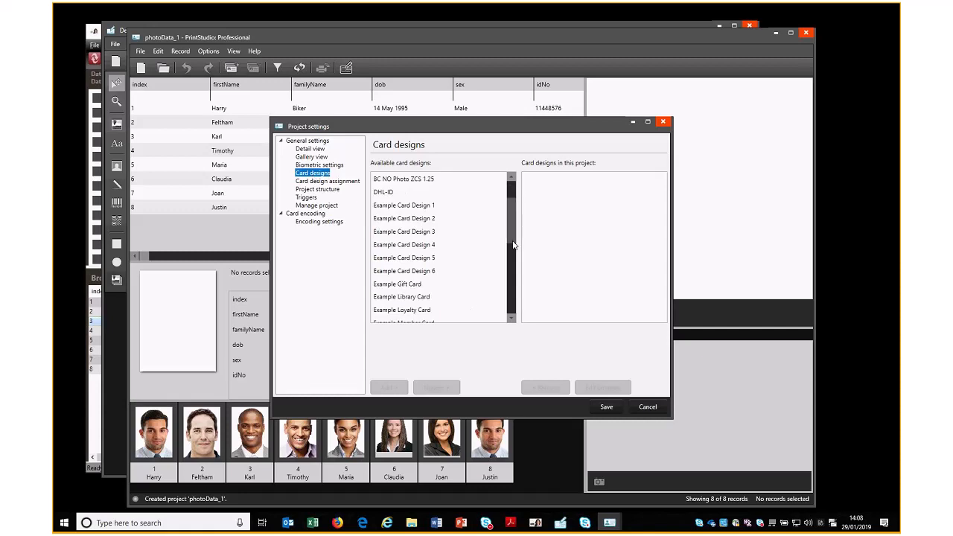
left_click(390, 271)
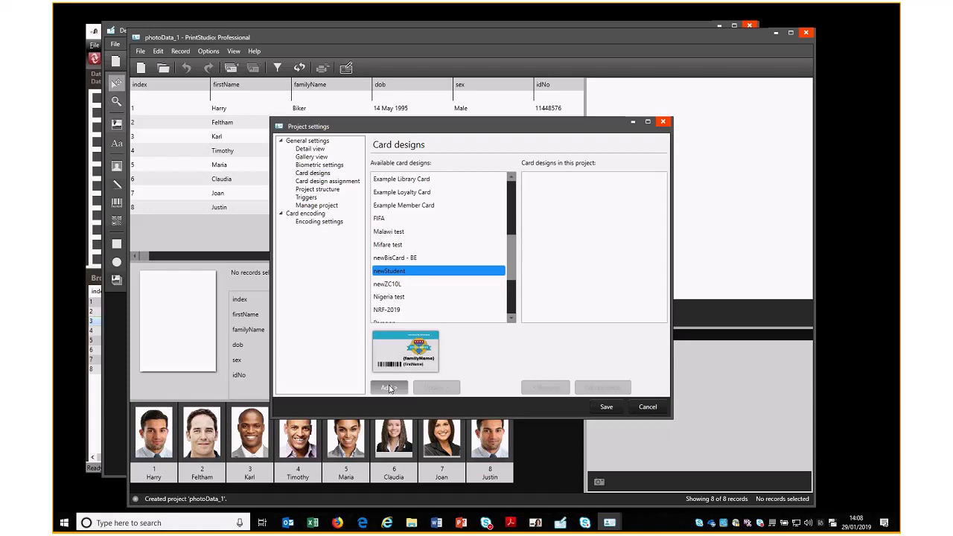
left_click(388, 387)
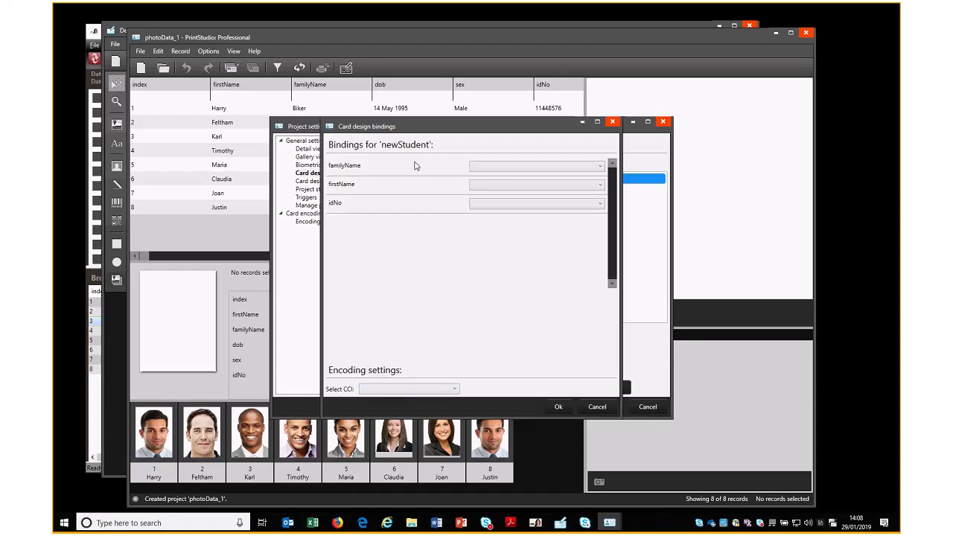
mouse_move(379, 173)
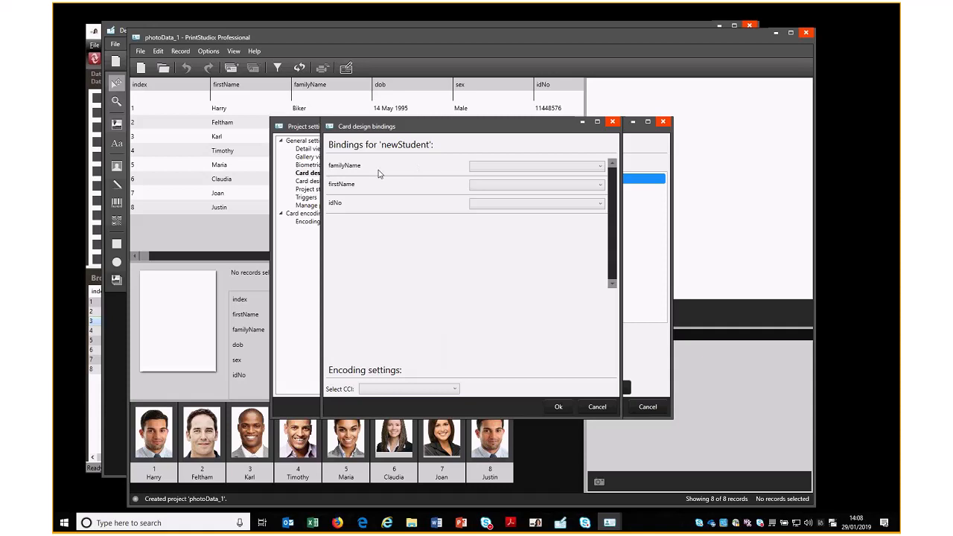
mouse_move(365, 221)
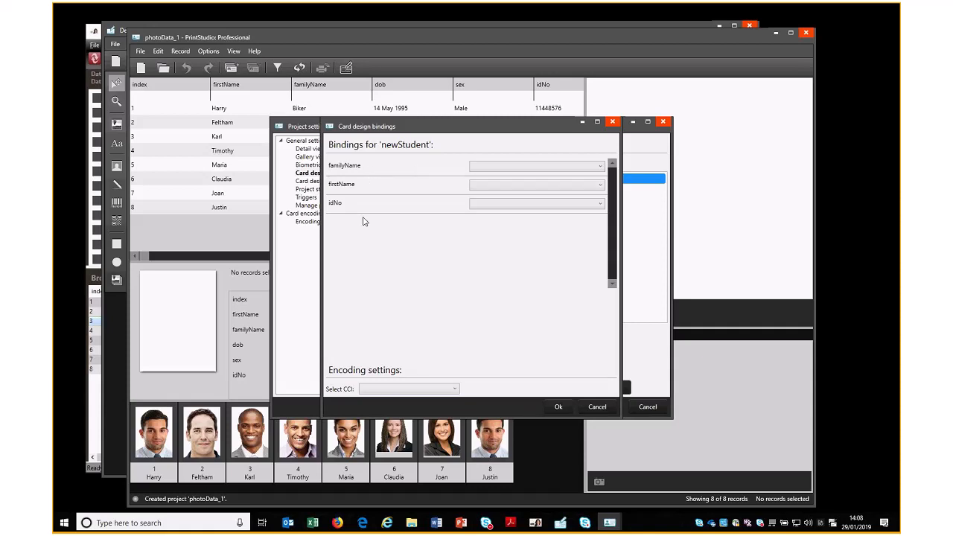
mouse_move(394, 178)
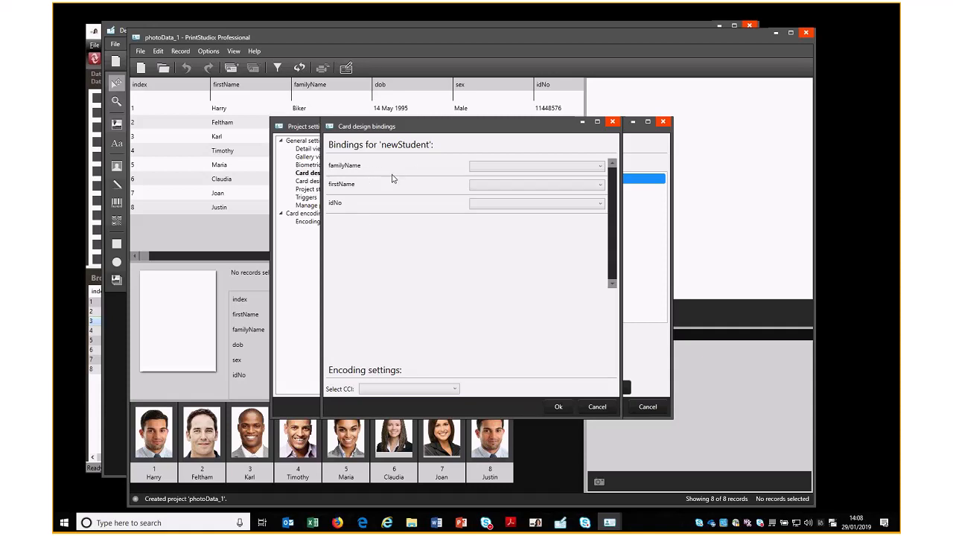
mouse_move(348, 166)
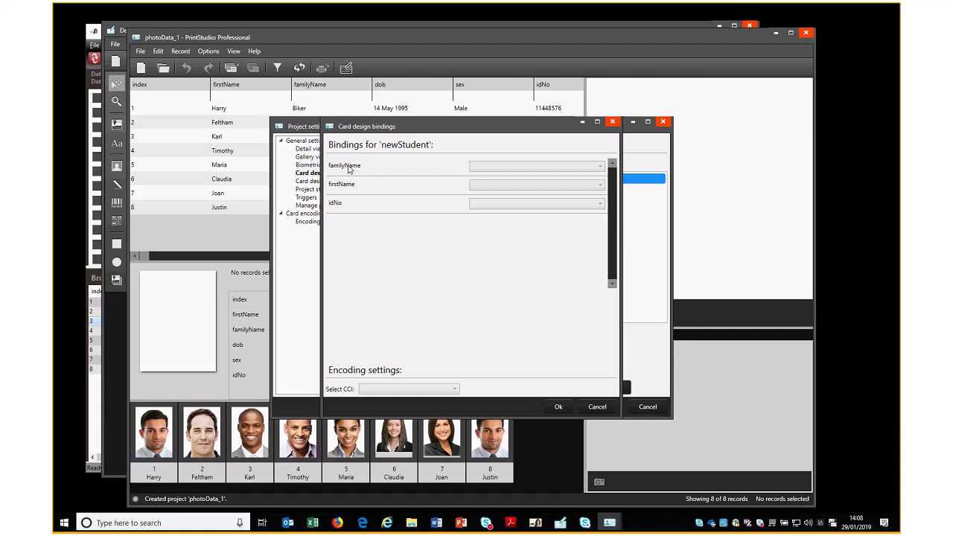
mouse_move(497, 166)
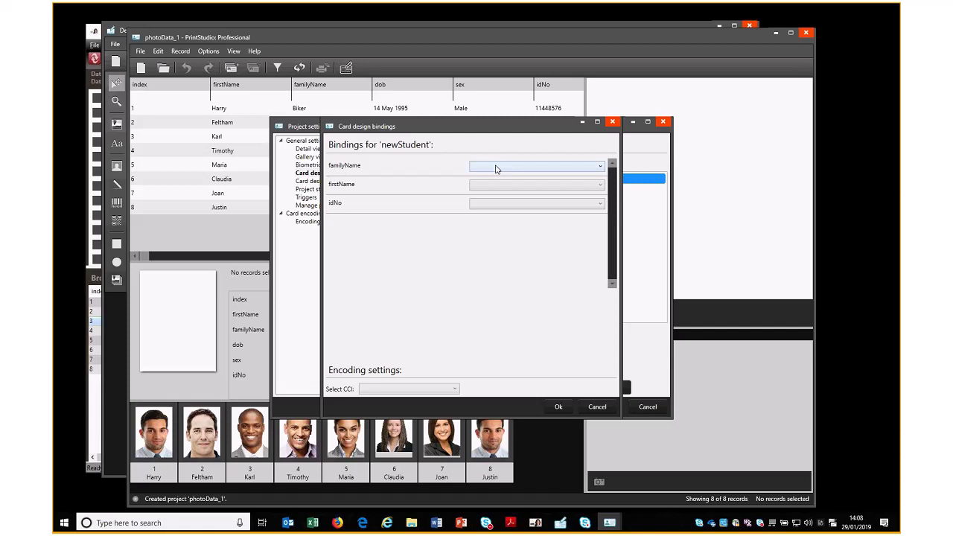
Bind newStudent's familyName, firstName and idNo fields to the matching Excel columns and confirm.
left_click(599, 166)
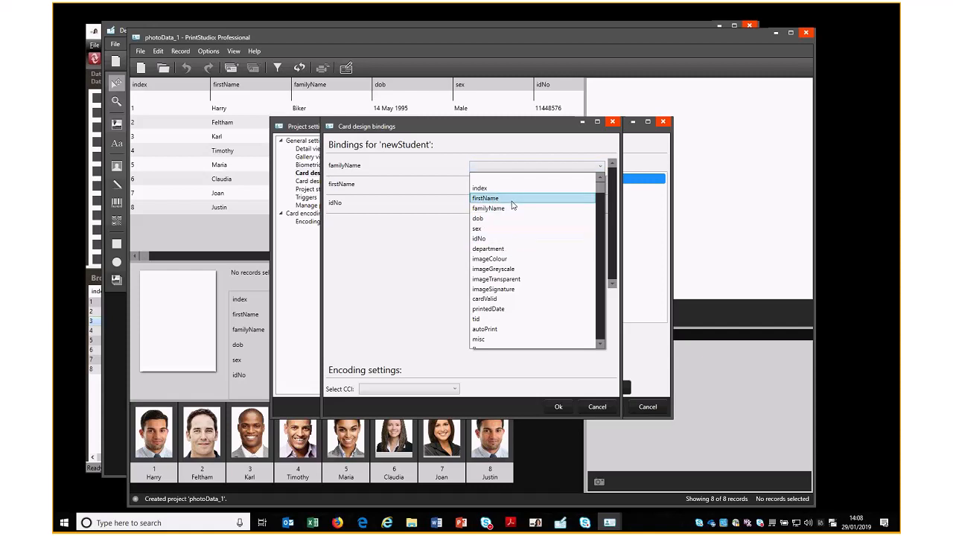
left_click(489, 208)
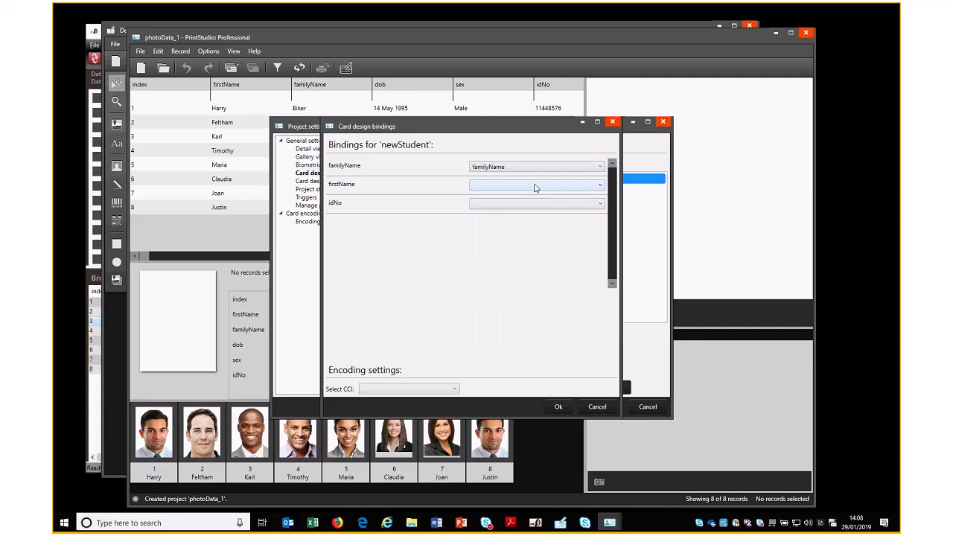
left_click(535, 184)
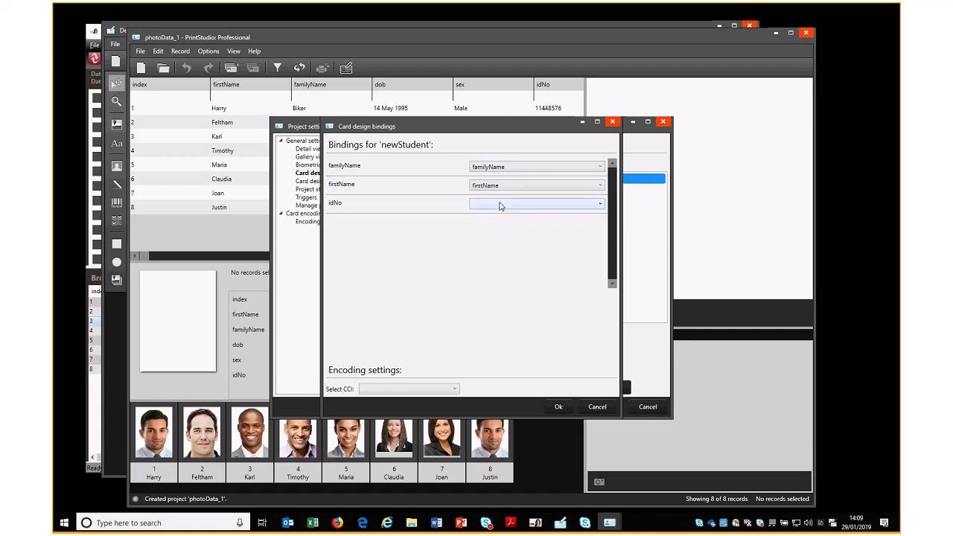
left_click(599, 202)
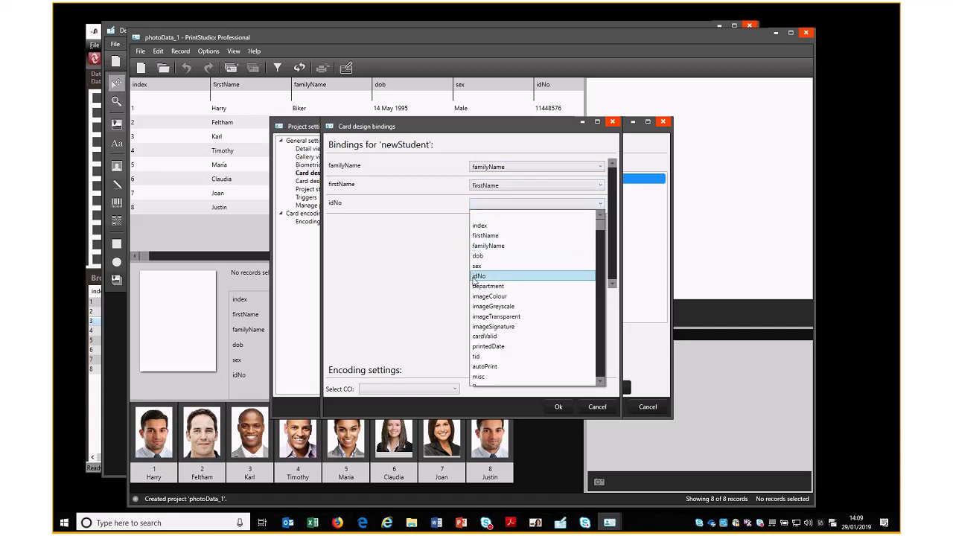
left_click(480, 276)
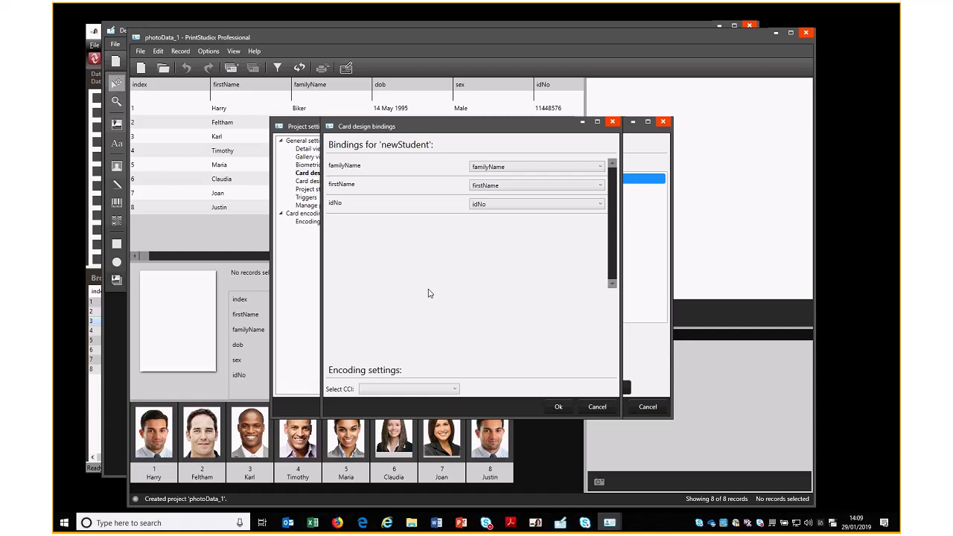
mouse_move(453, 286)
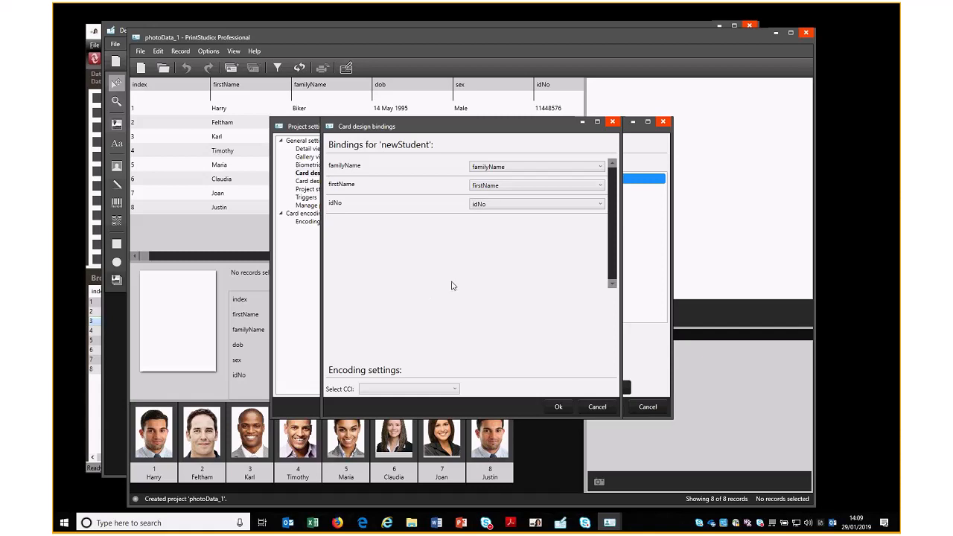
mouse_move(566, 427)
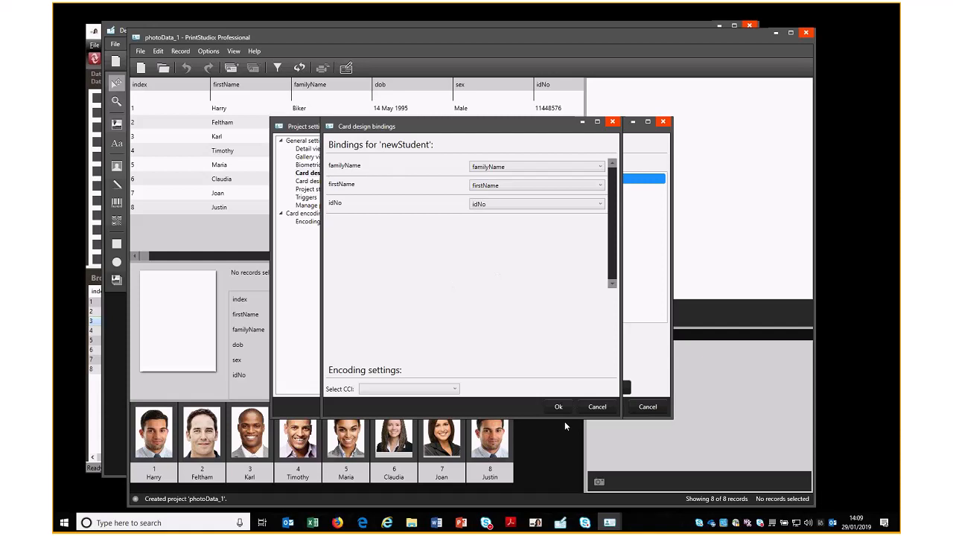
mouse_move(540, 390)
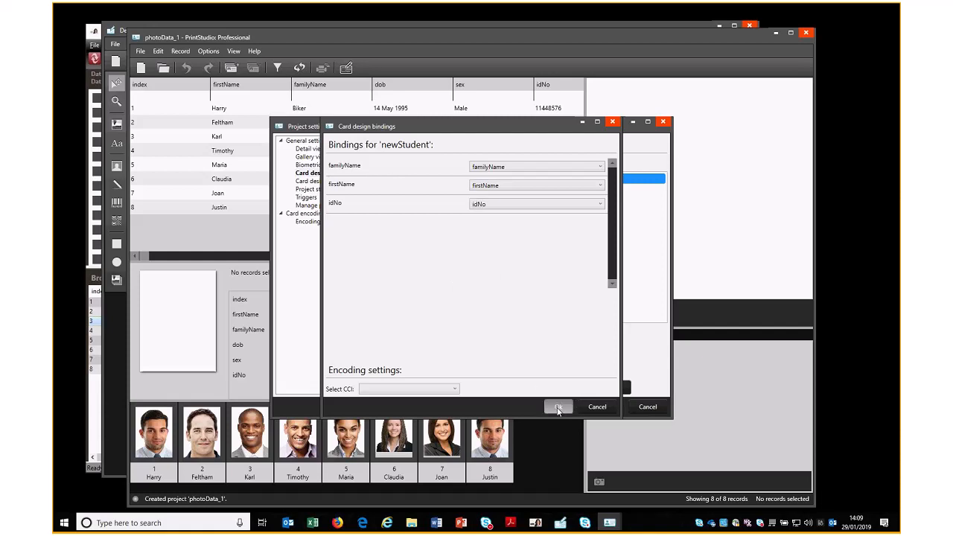
left_click(557, 406)
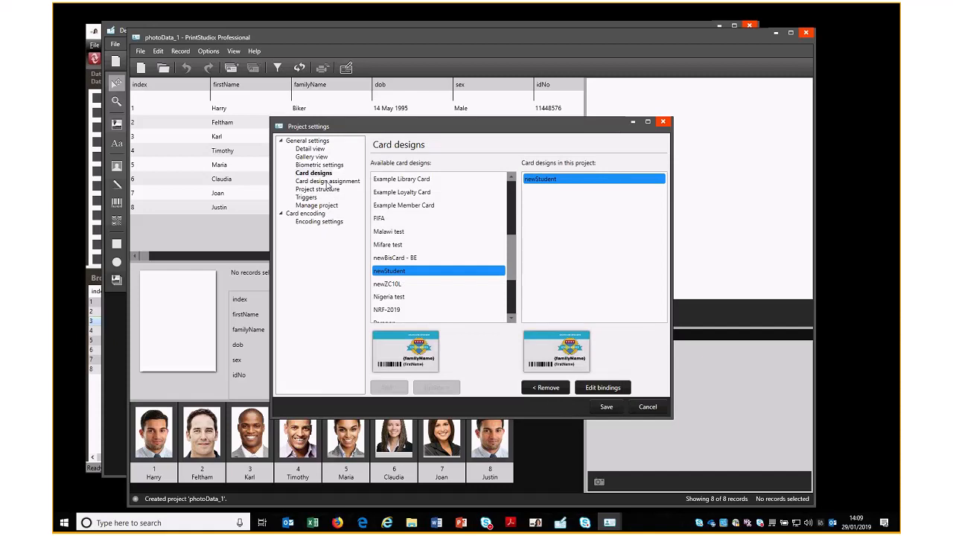
Under Card design assignment, set newStudent as the default card design and save.
left_click(328, 182)
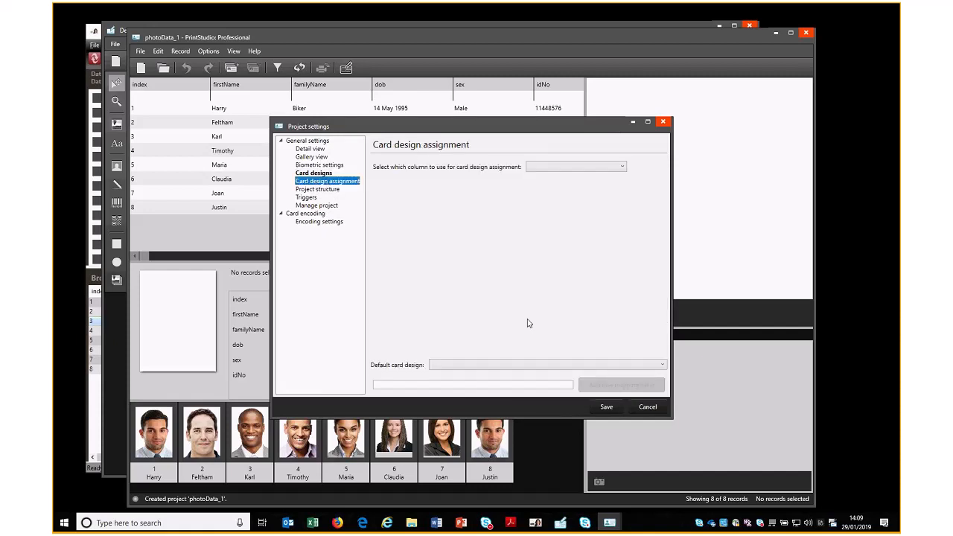
left_click(661, 363)
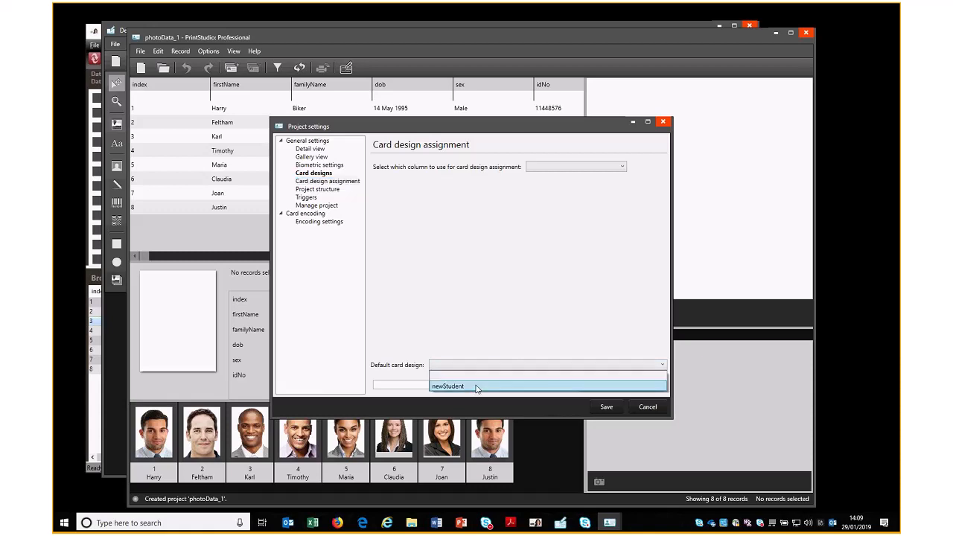
left_click(447, 386)
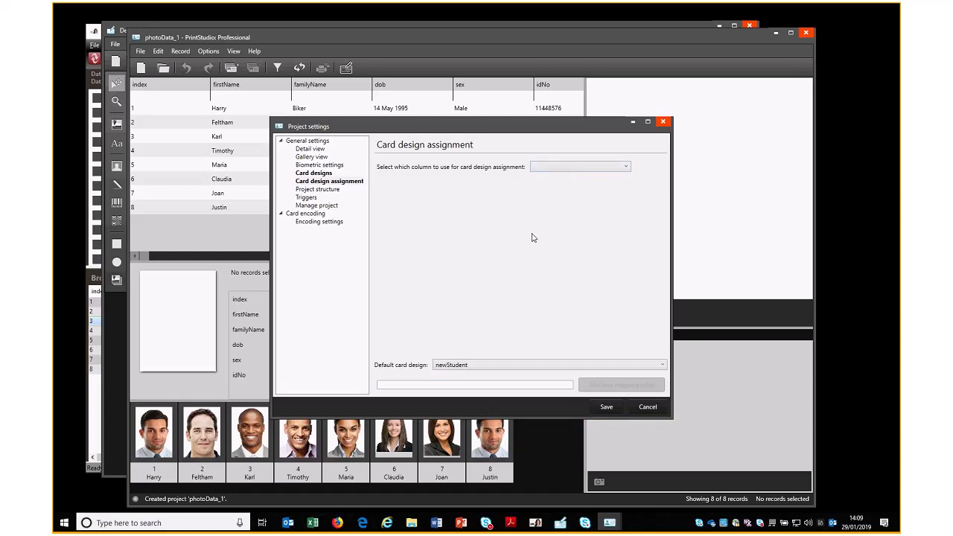
mouse_move(524, 221)
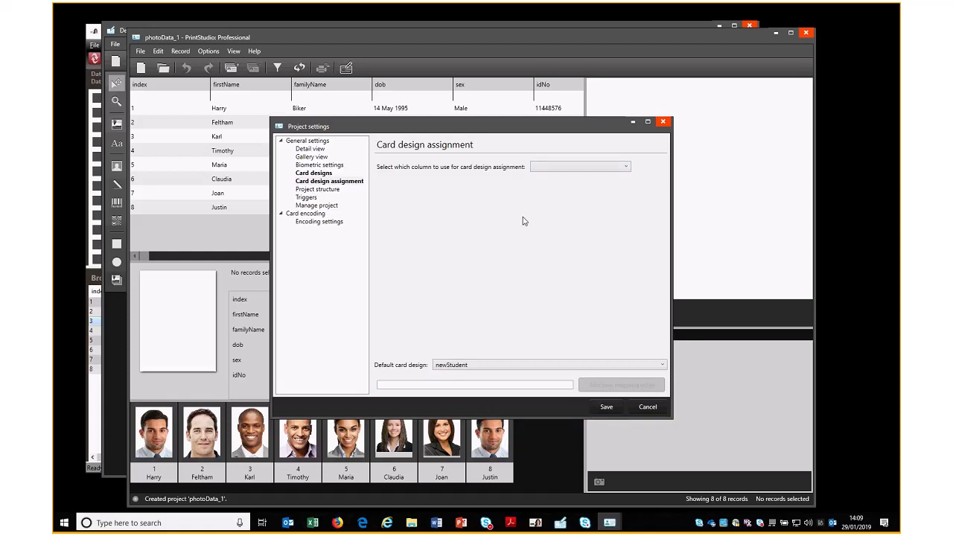
mouse_move(548, 220)
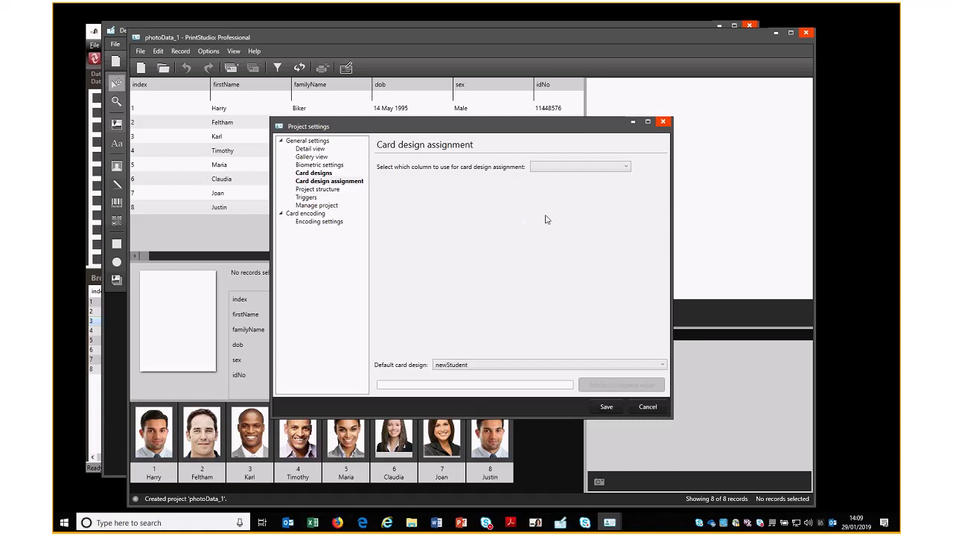
mouse_move(450, 262)
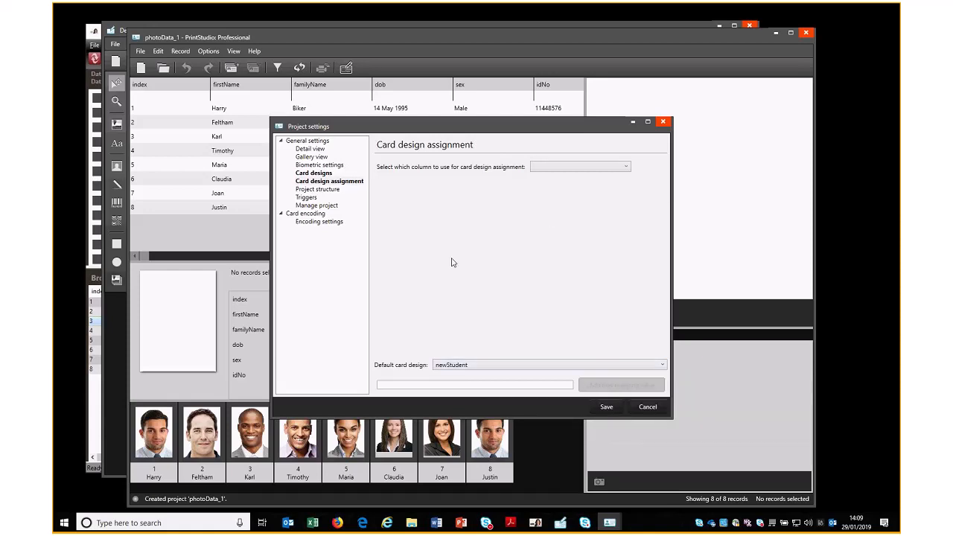
mouse_move(605, 407)
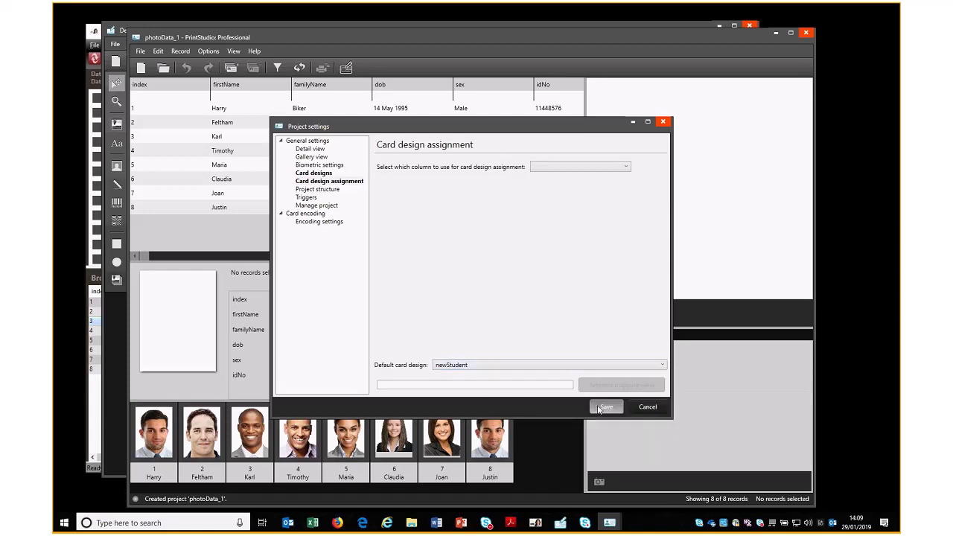
left_click(605, 407)
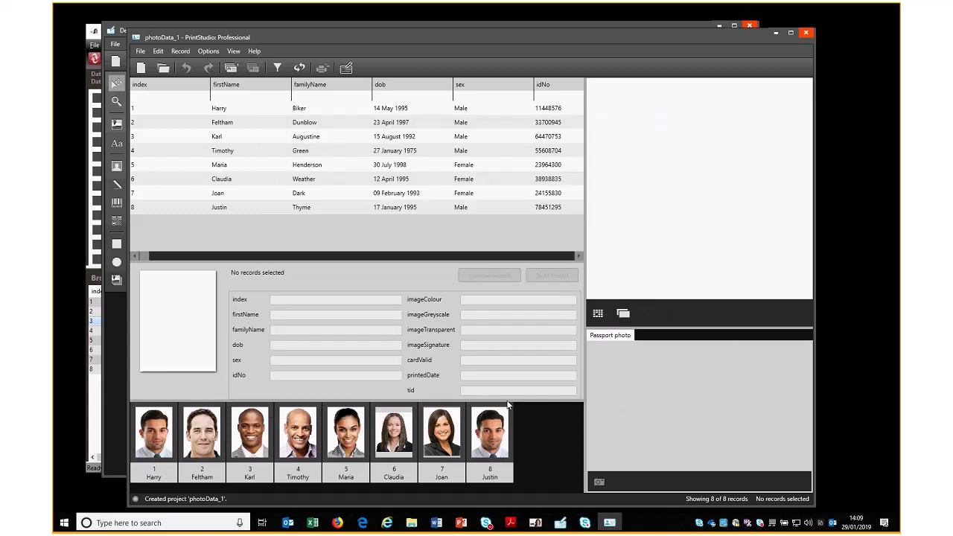
mouse_move(686, 197)
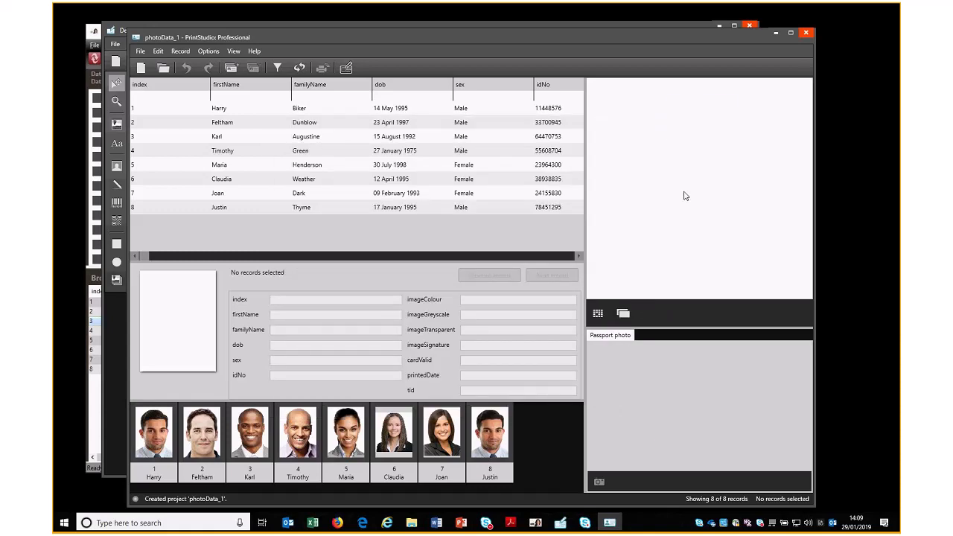
Select record 7, Joan Dark, to preview her card with photo and name.
left_click(623, 312)
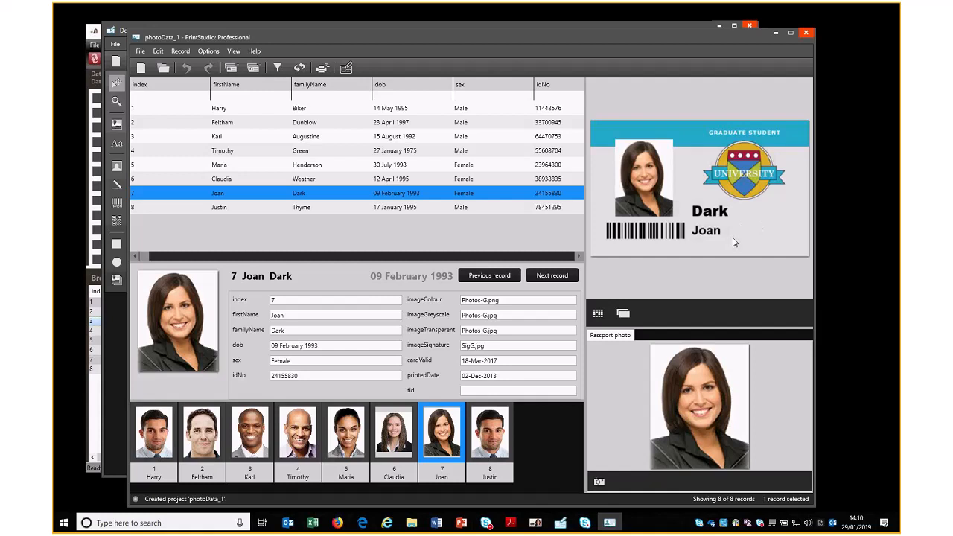
mouse_move(177, 158)
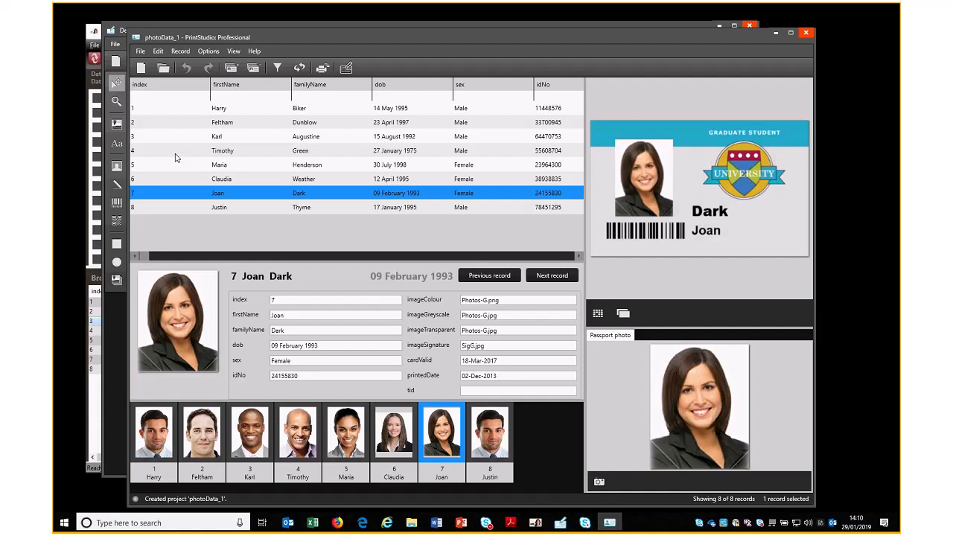
mouse_move(222, 132)
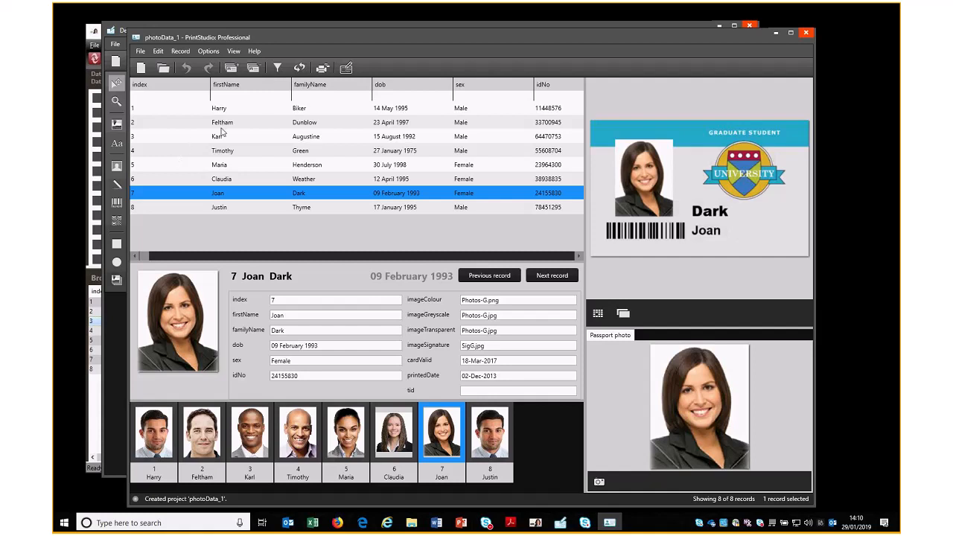